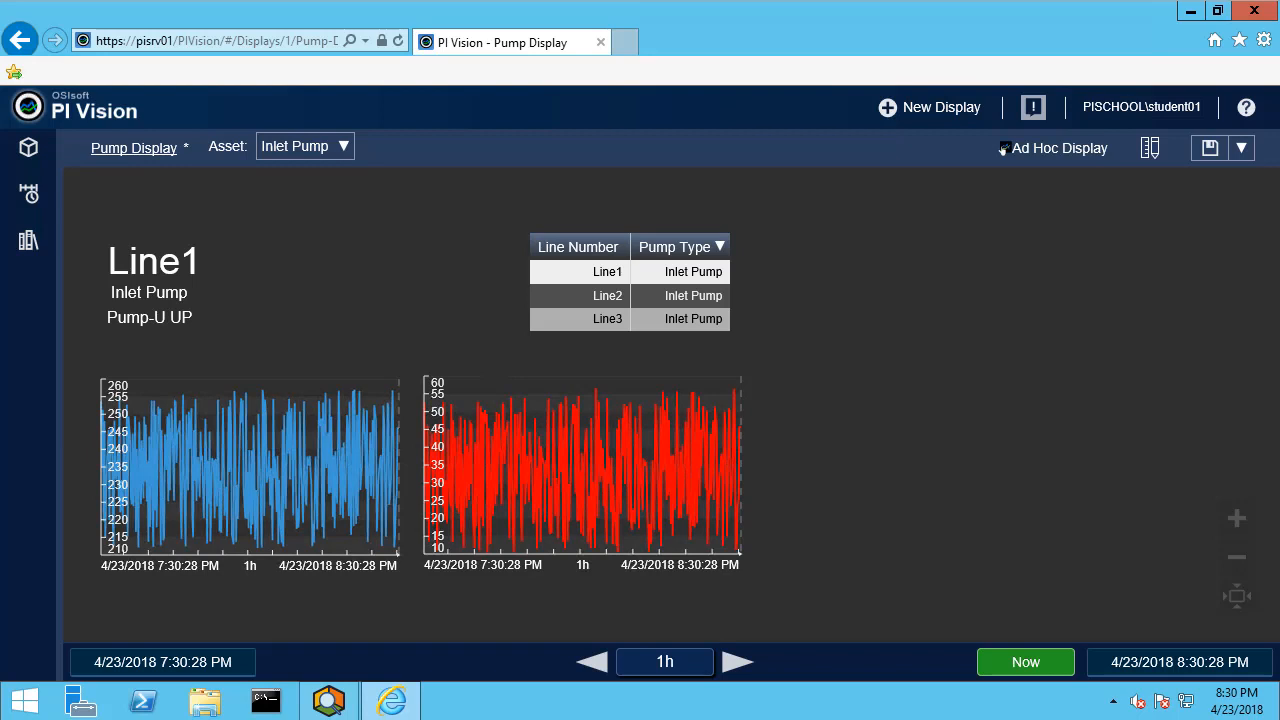
mouse_move(565, 297)
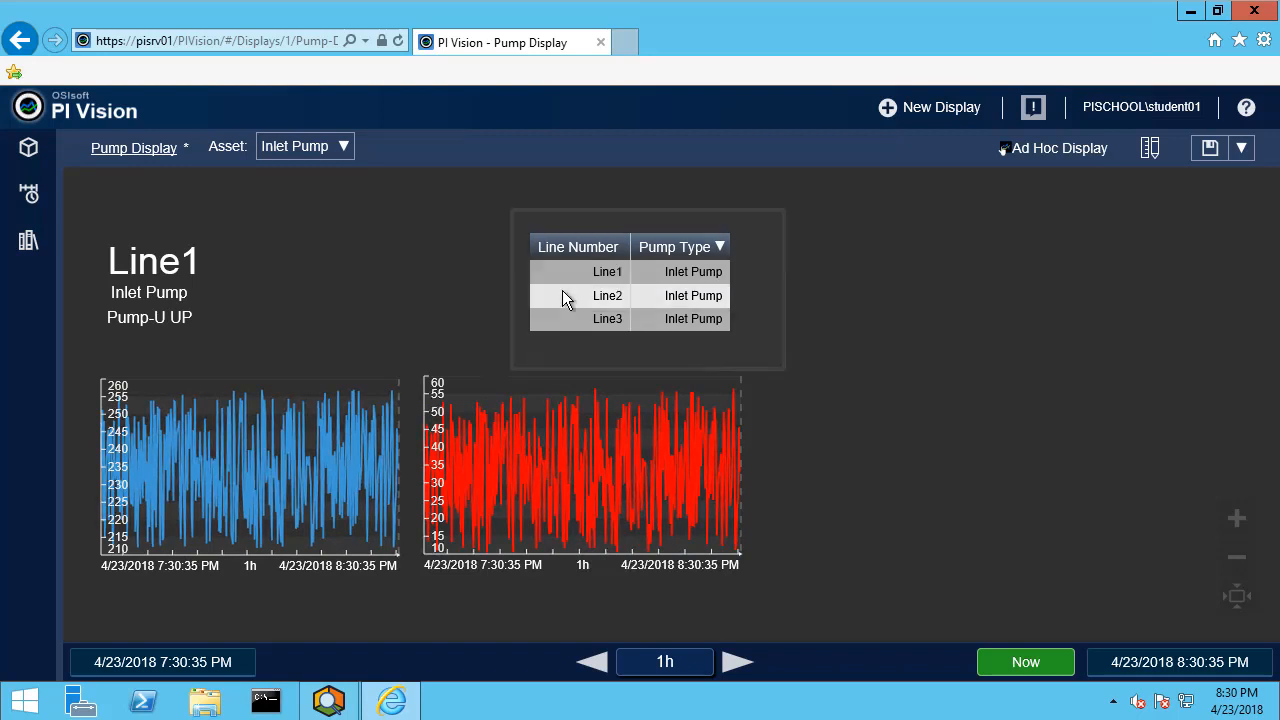
Switch the Pump Display to Line2's inlet pump, then to Line3's
left_click(607, 295)
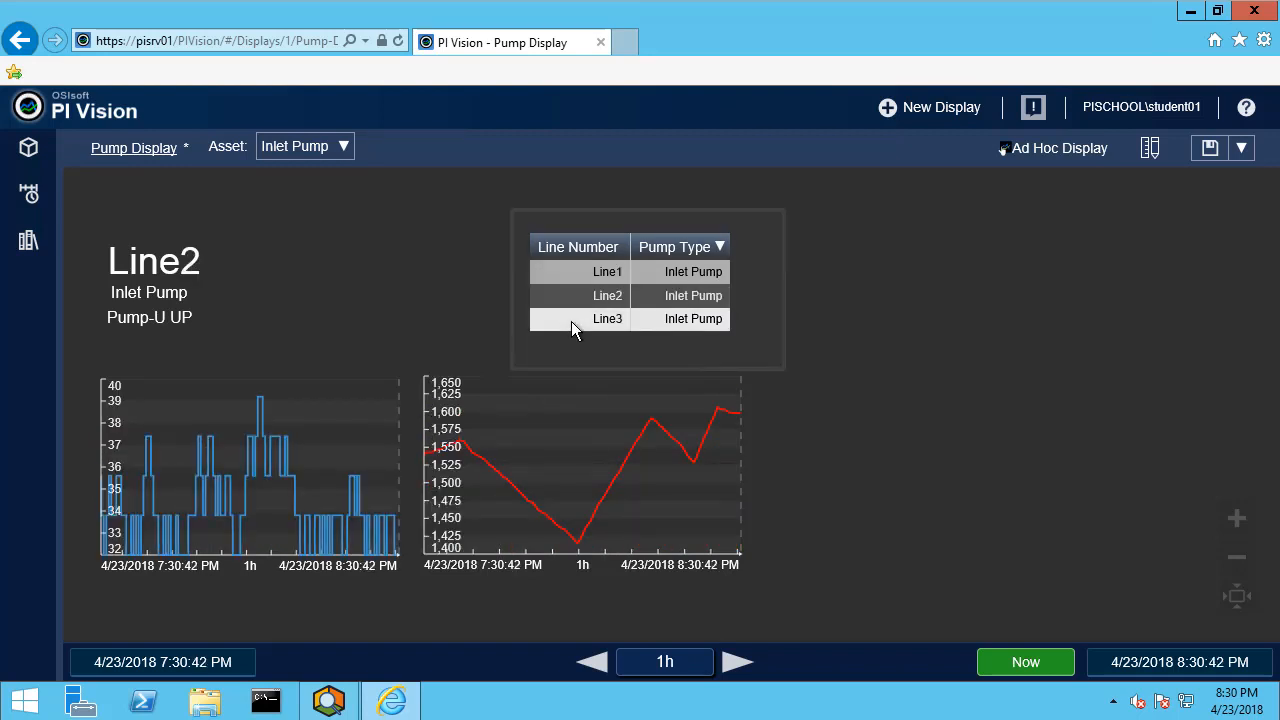
left_click(607, 318)
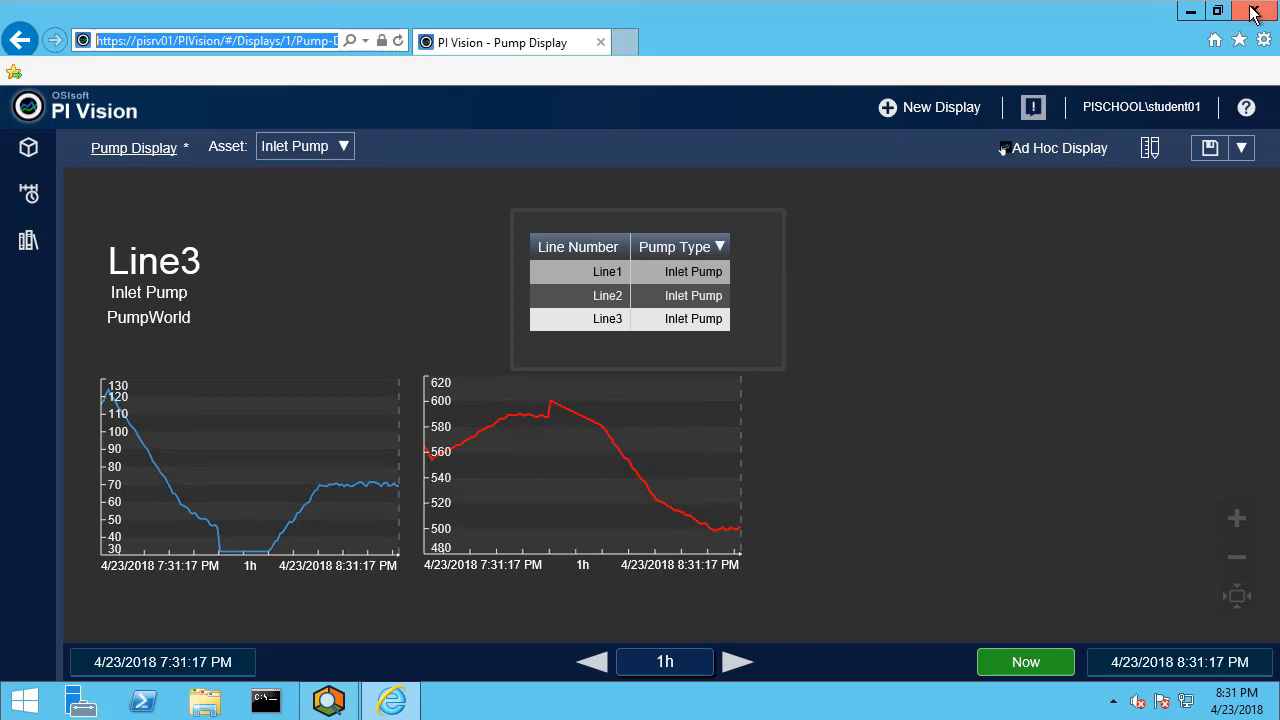
left_click(1256, 11)
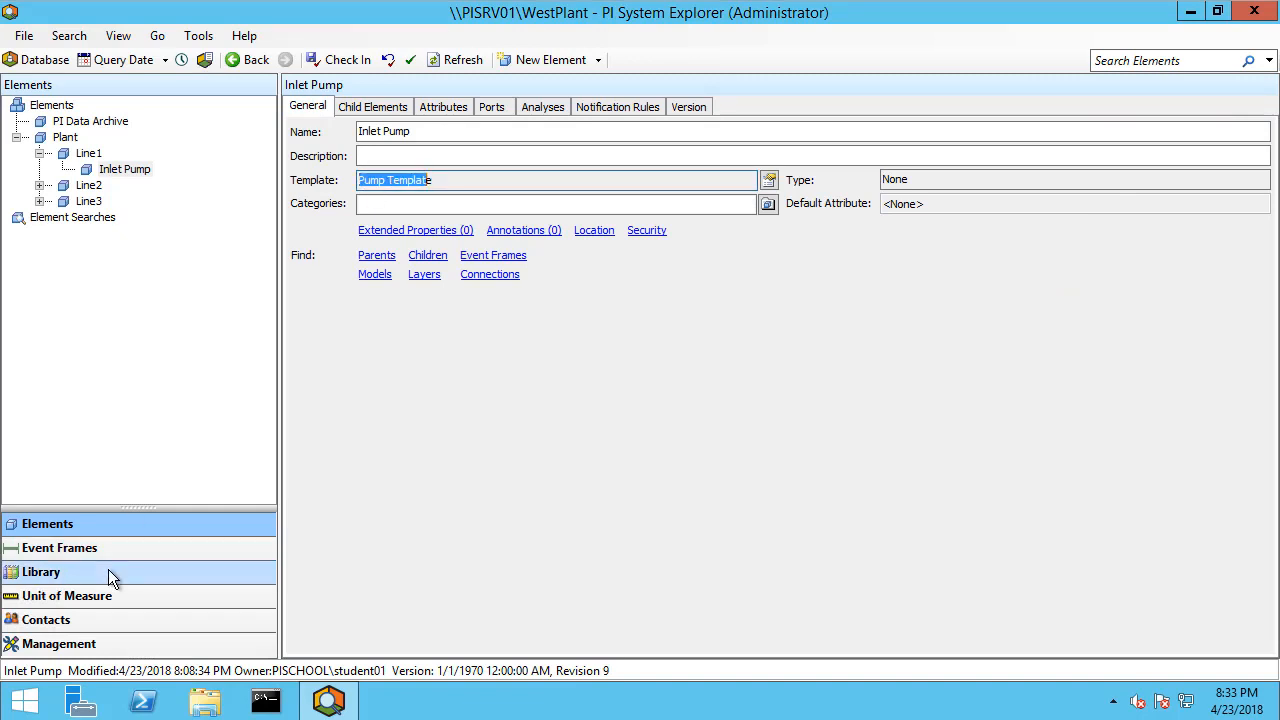
Add attribute 'Pump Details Display URL' to Pump Template with a URI Builder data reference
left_click(41, 571)
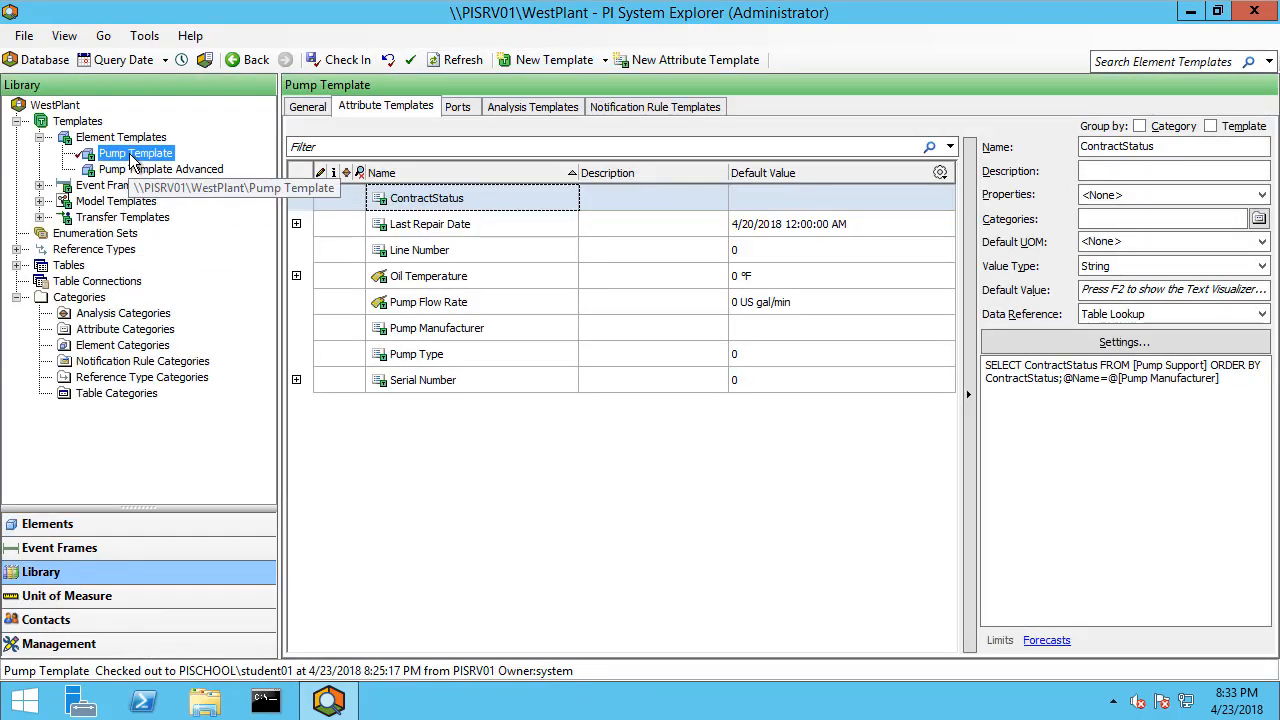
mouse_move(340, 198)
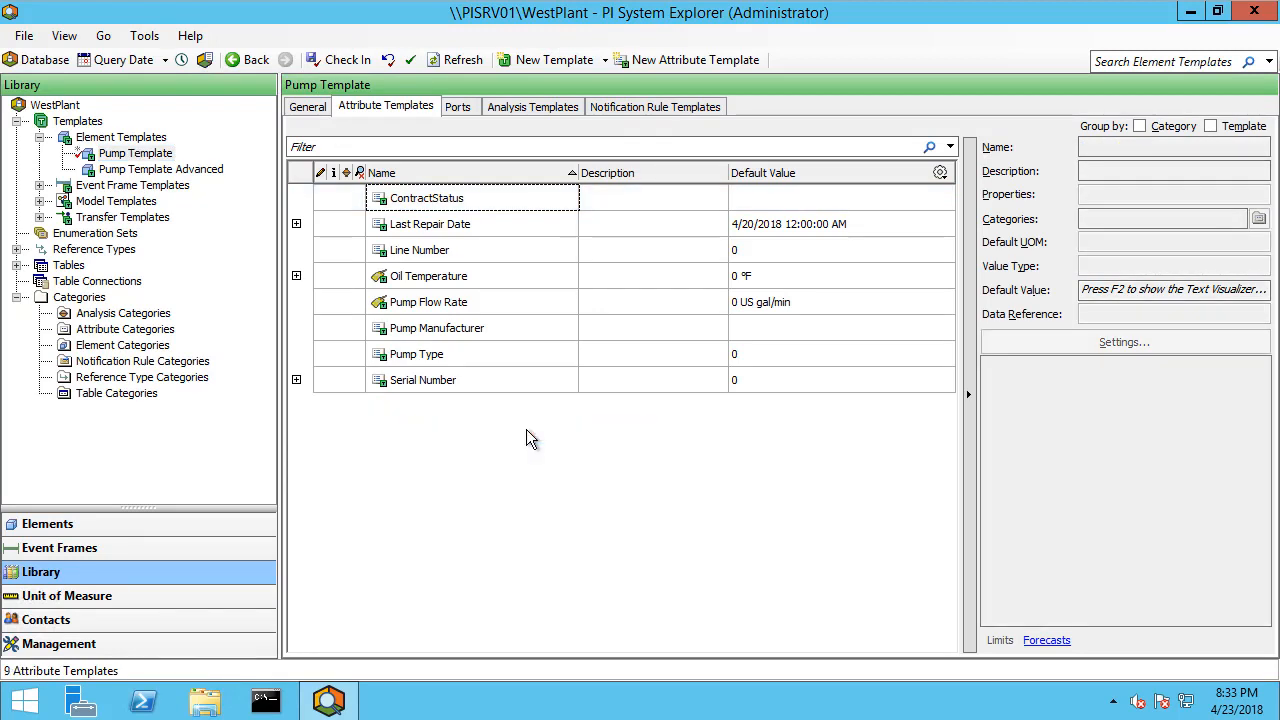
left_click(688, 60)
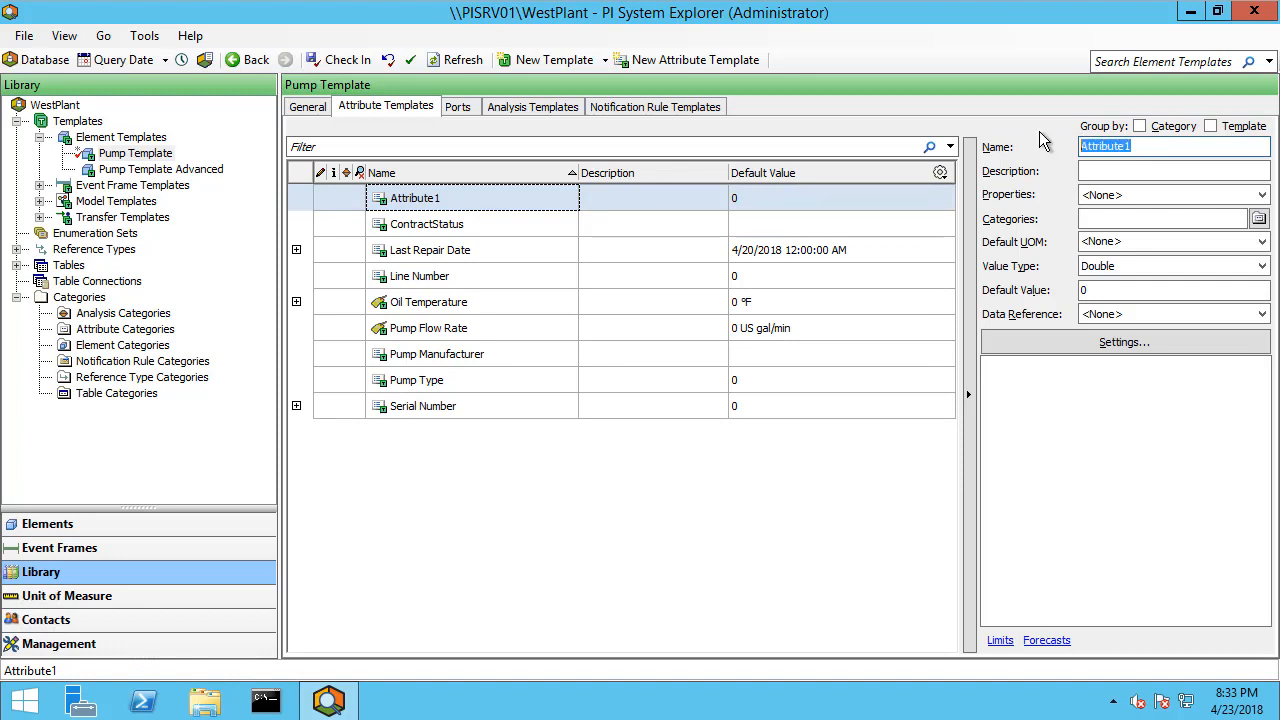
type("Pump")
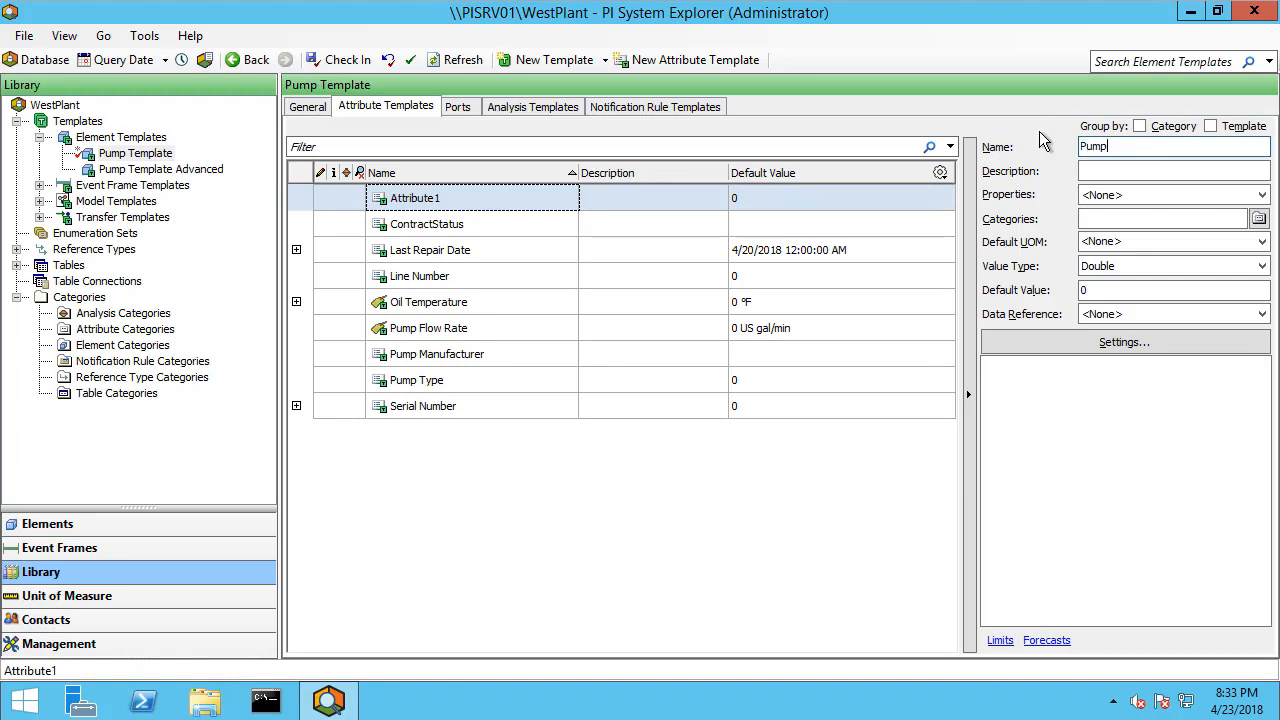
type("Details")
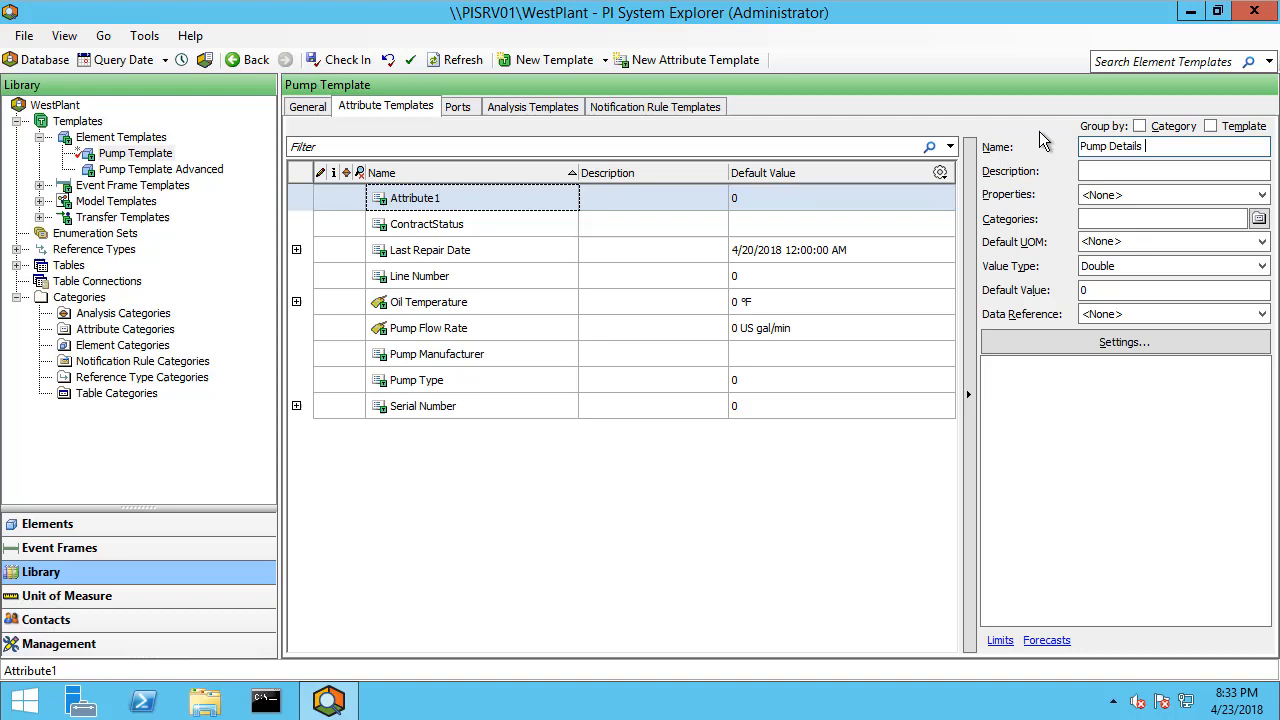
type("Display URL")
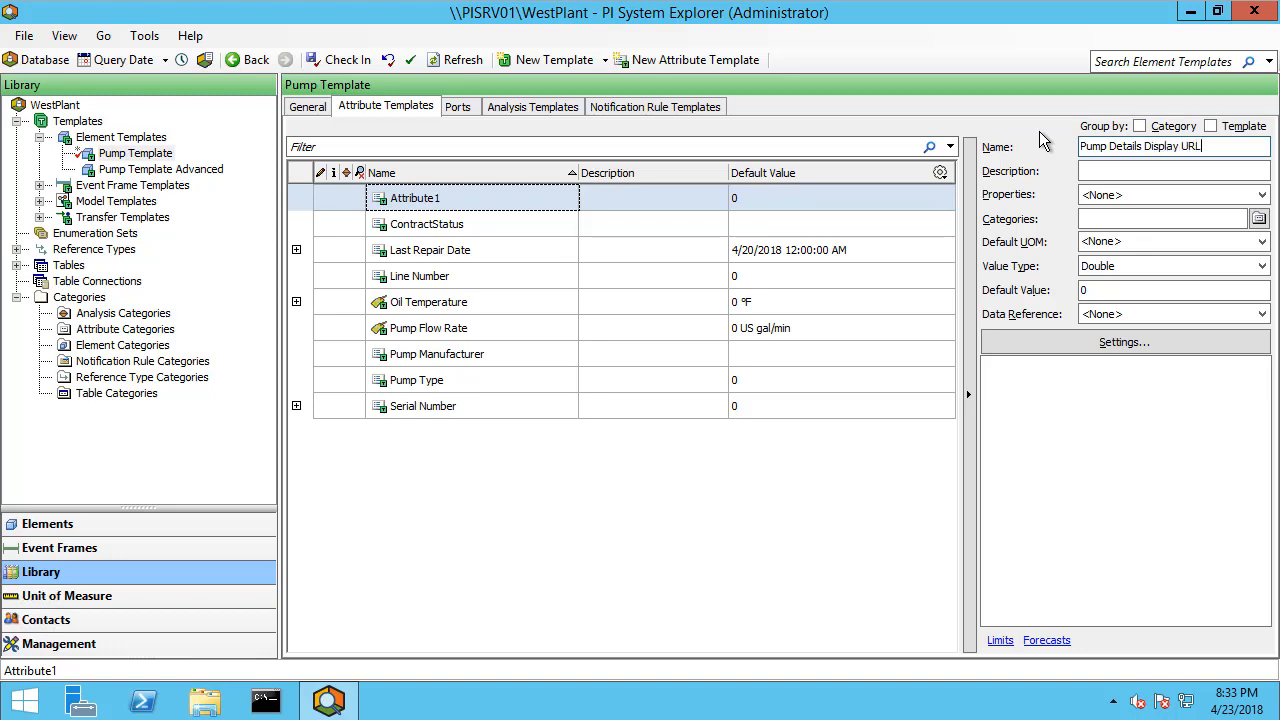
left_click(1260, 314)
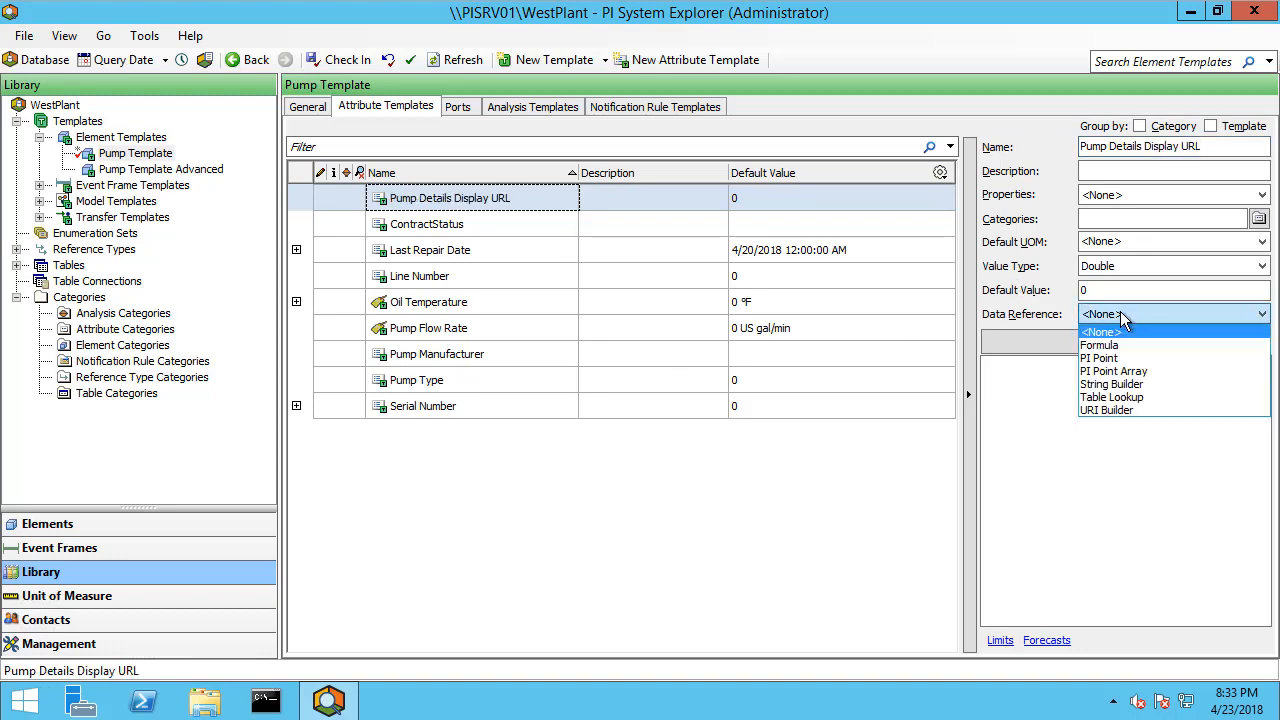
mouse_move(1105, 410)
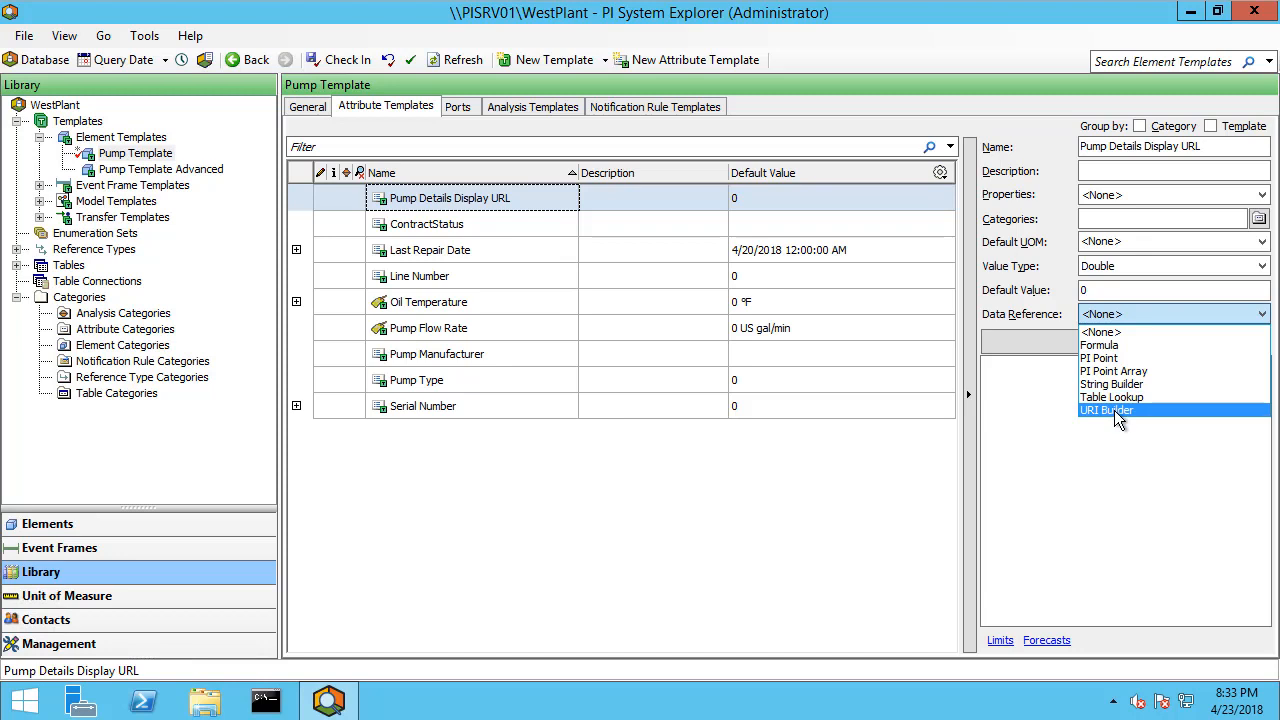
left_click(1106, 410)
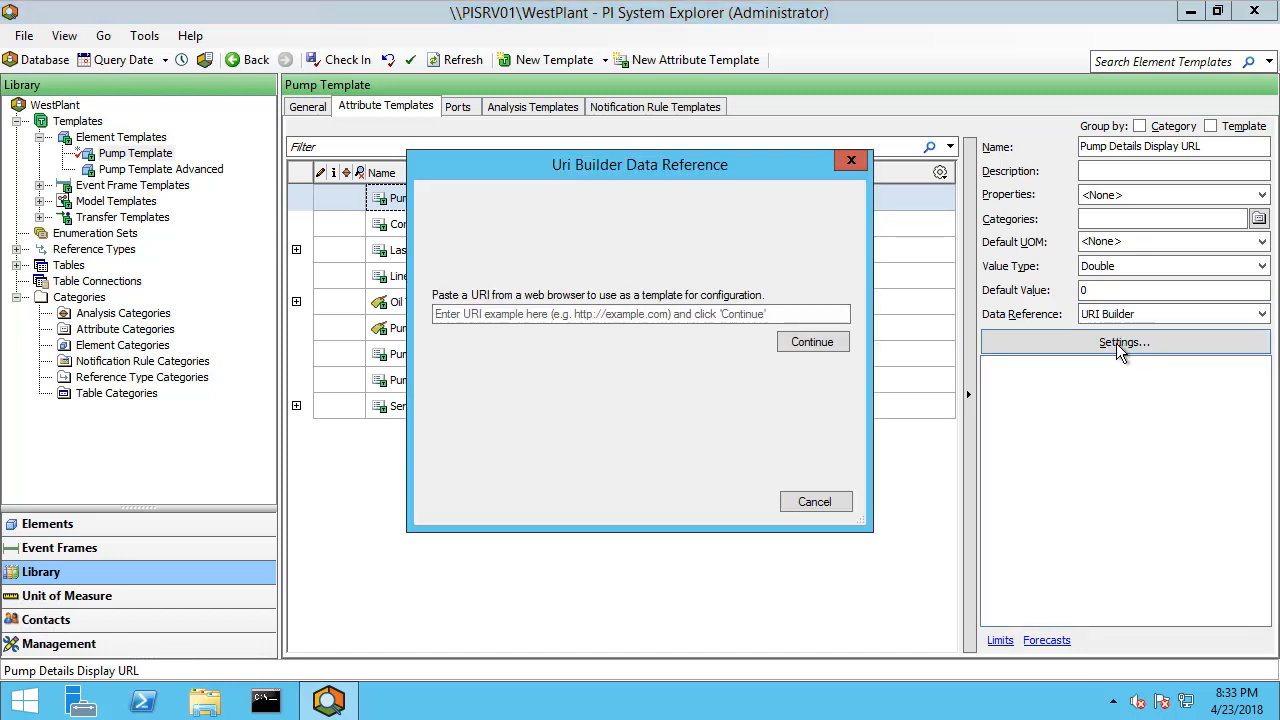
left_click(640, 313)
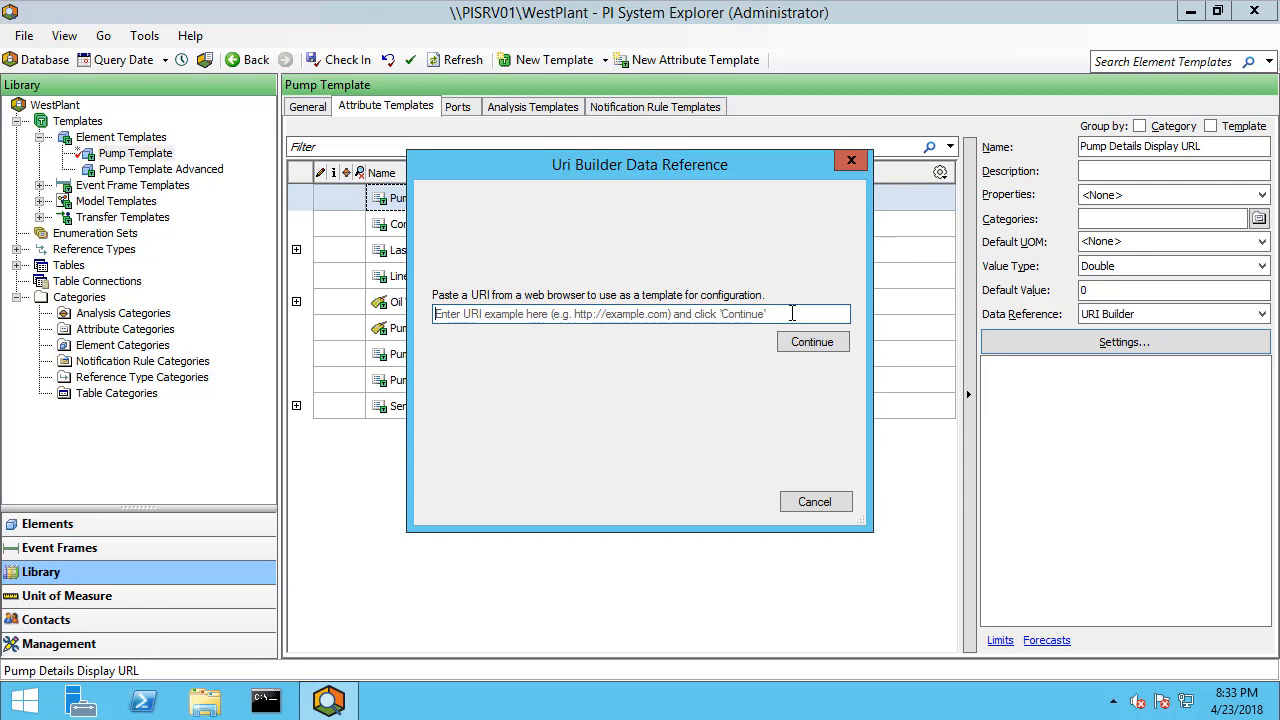
type("https://pisrv01/PIVision/#/Displays/1/Pump-Display")
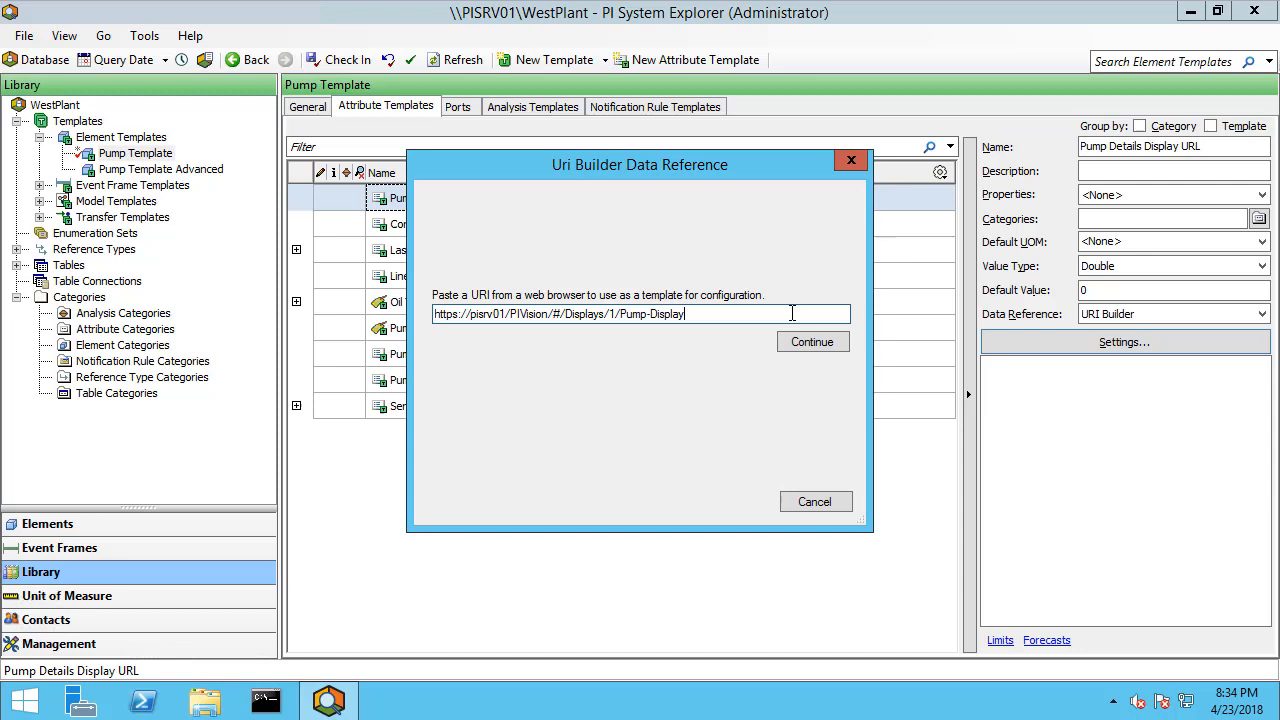
left_click(812, 342)
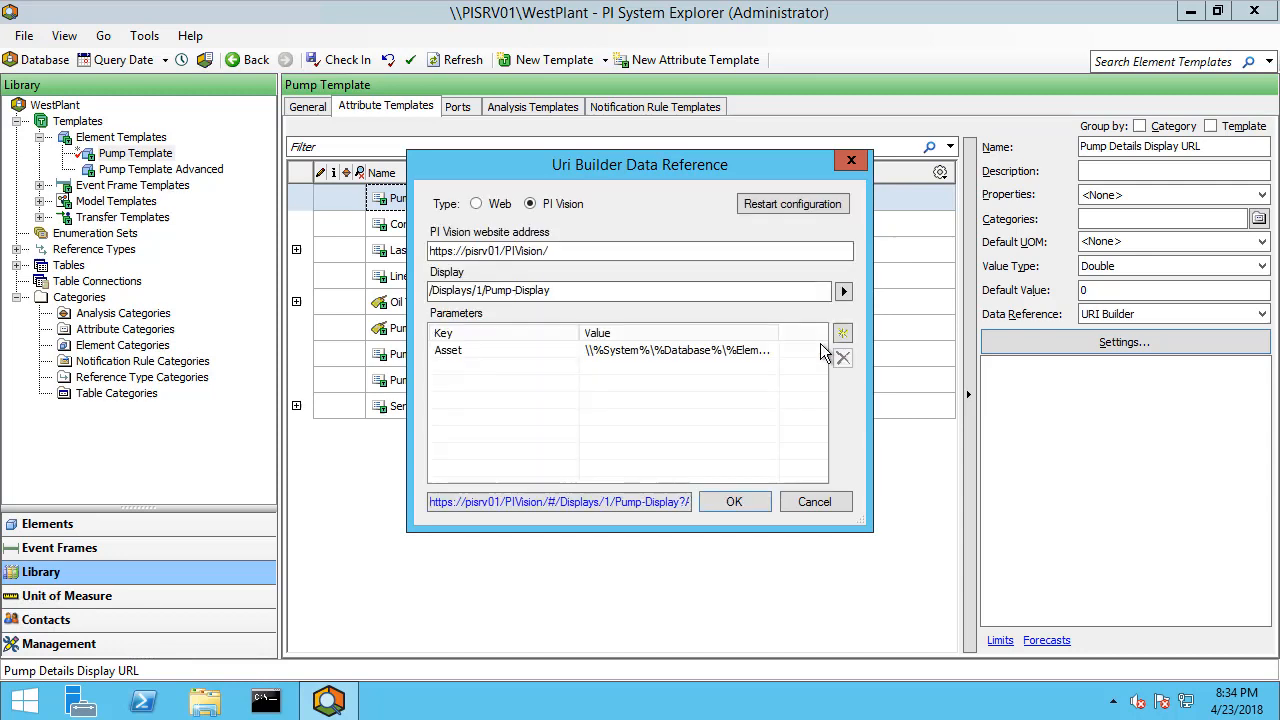
left_click(640, 251)
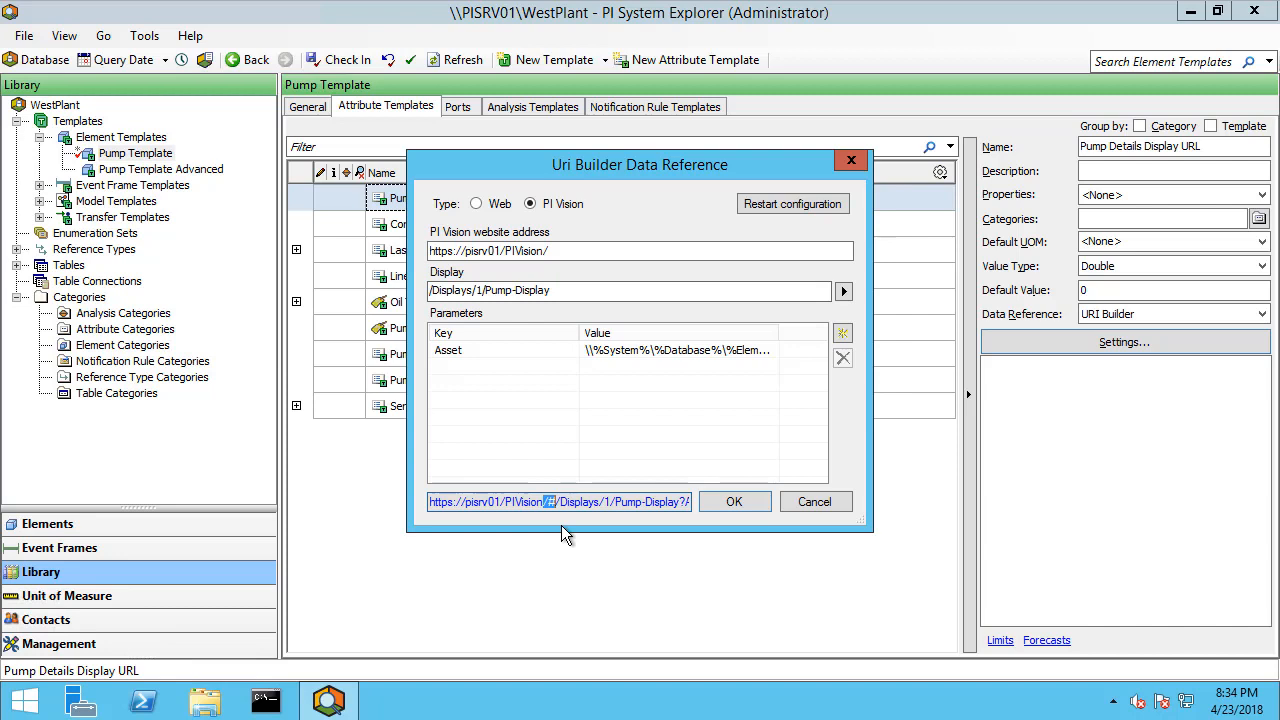
mouse_move(614, 562)
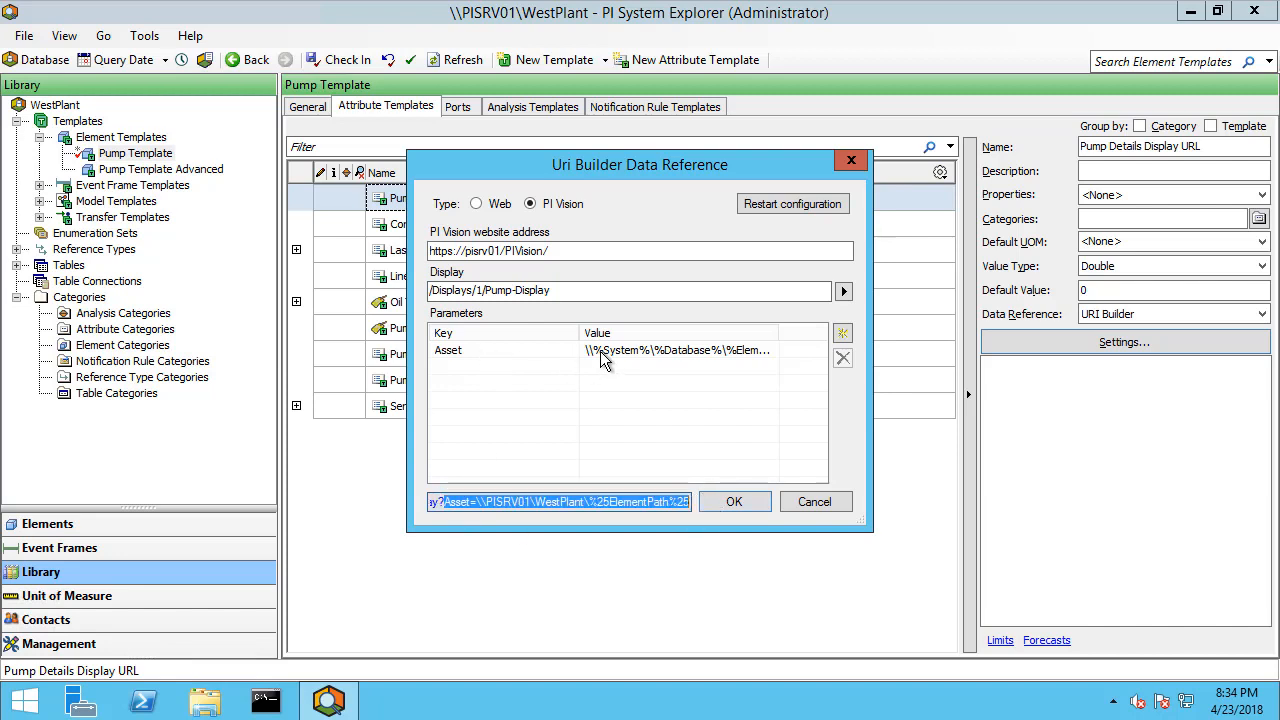
mouse_move(628, 362)
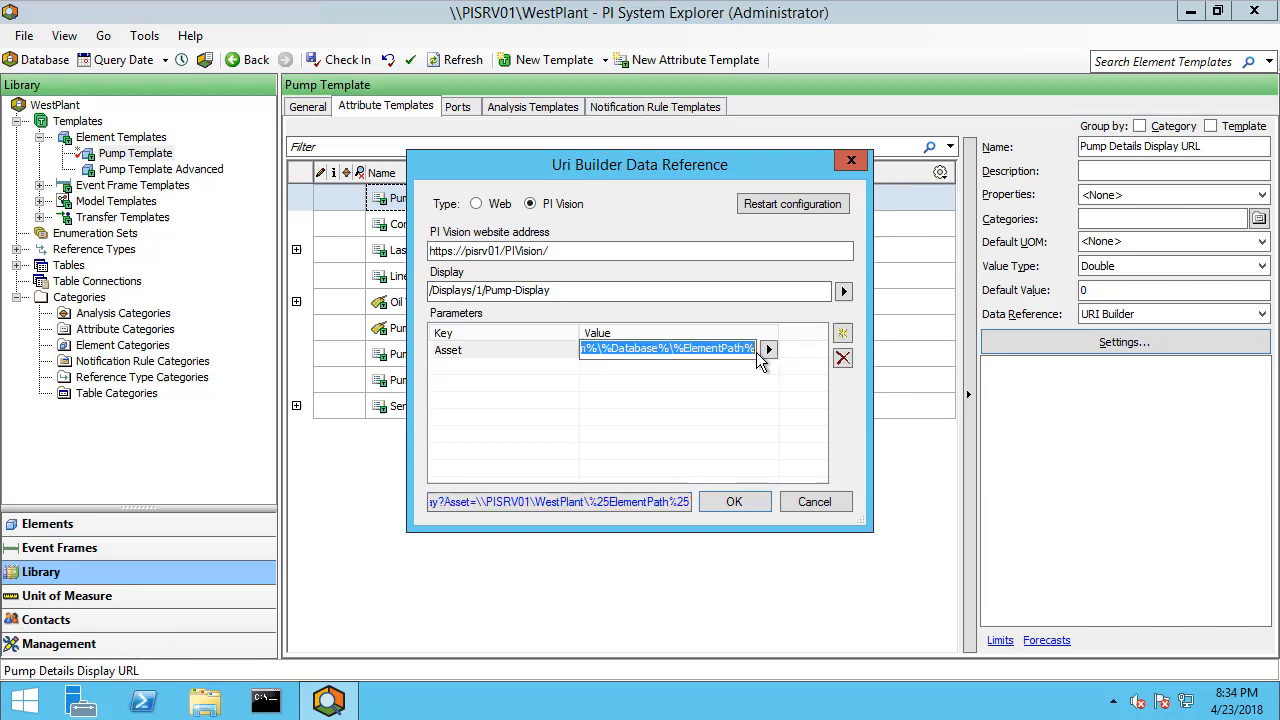
mouse_move(630, 522)
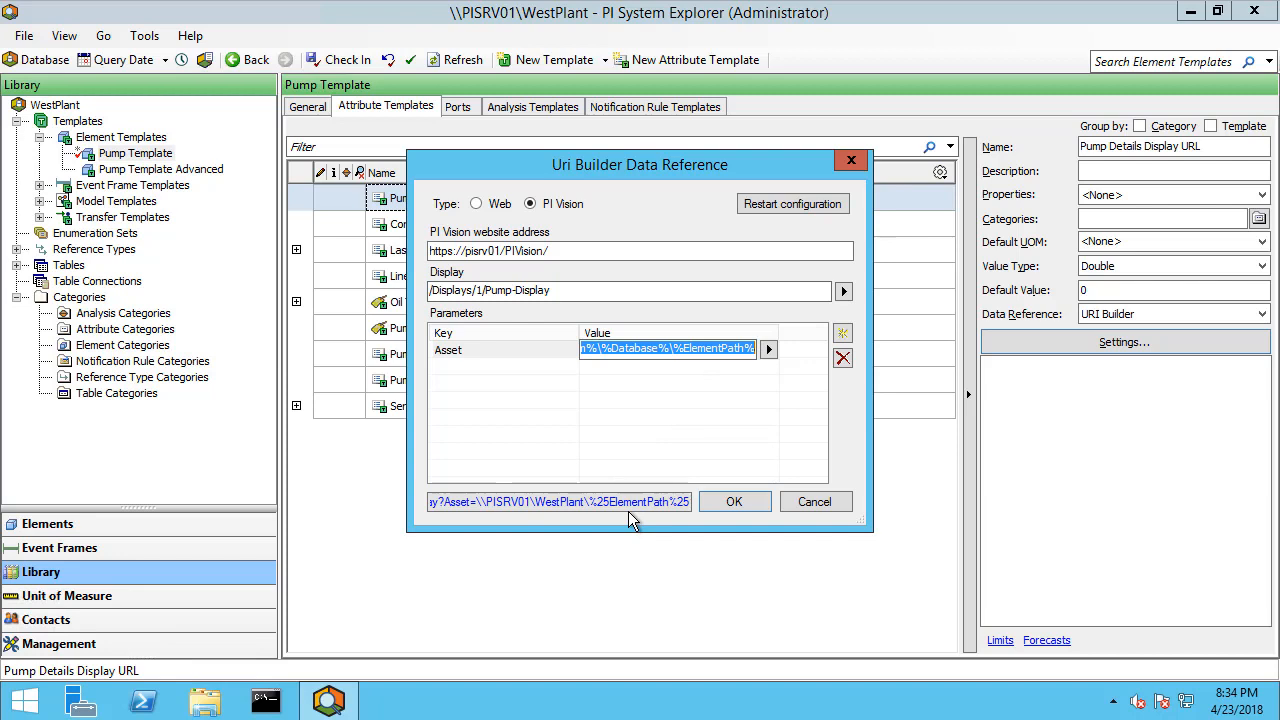
left_click(734, 501)
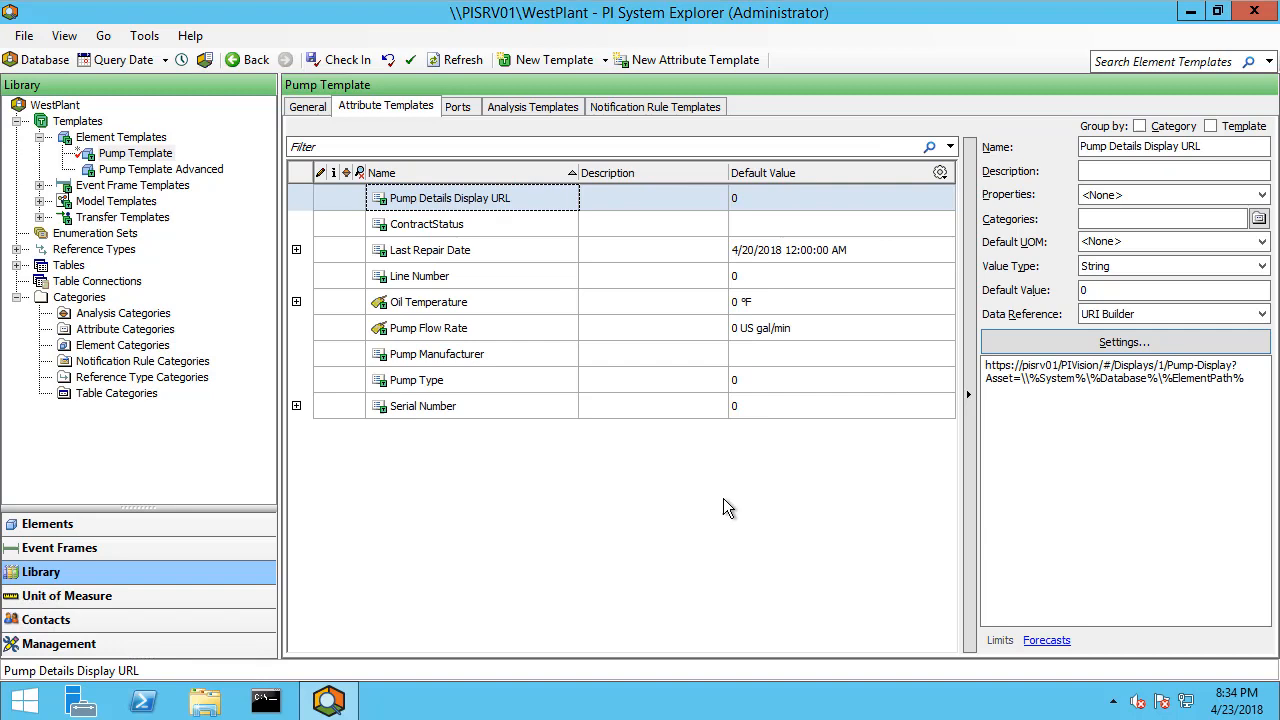
Check the Inlet Pump's Pump Details Display URL value, then select Line3's Inlet Pump
left_click(47, 523)
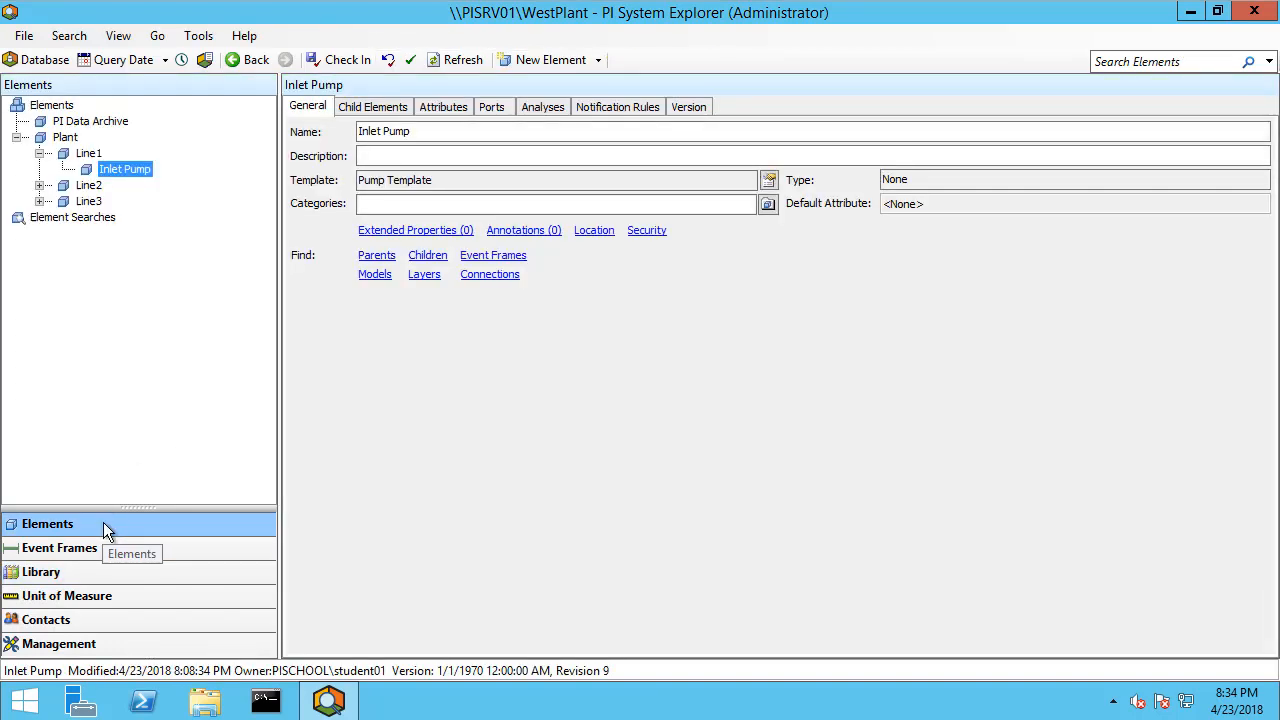
mouse_move(443, 107)
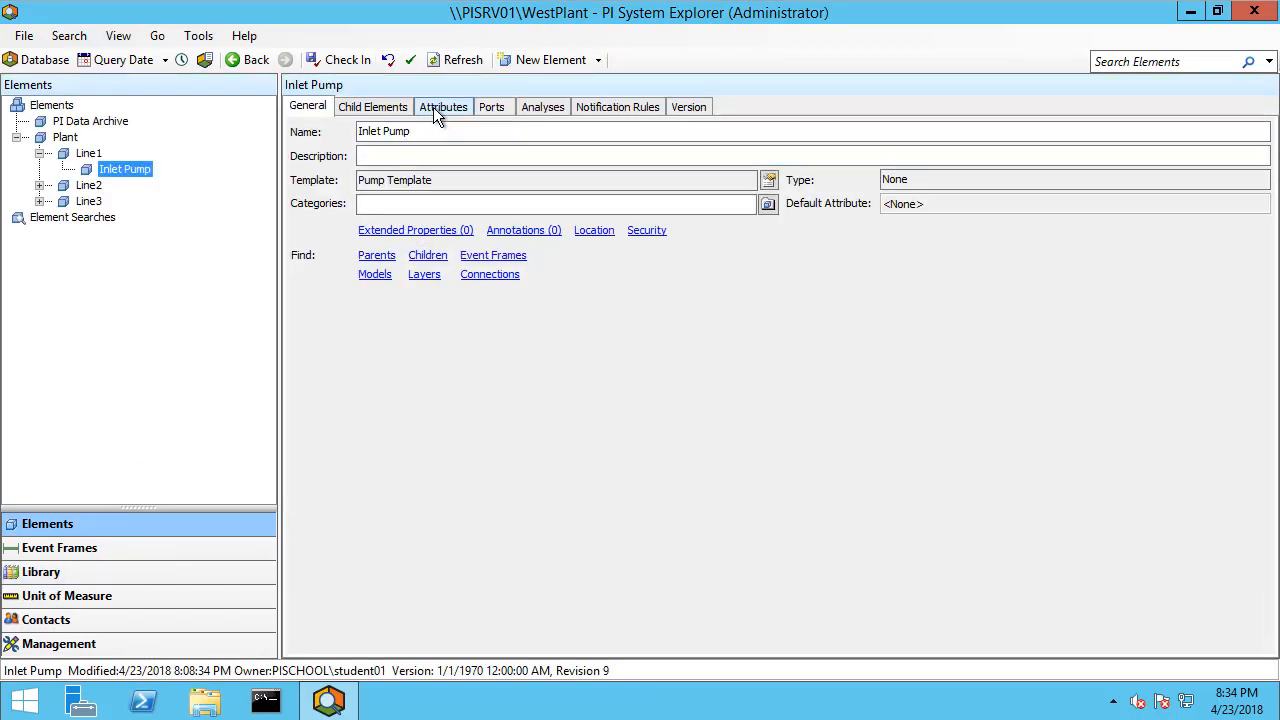
left_click(443, 106)
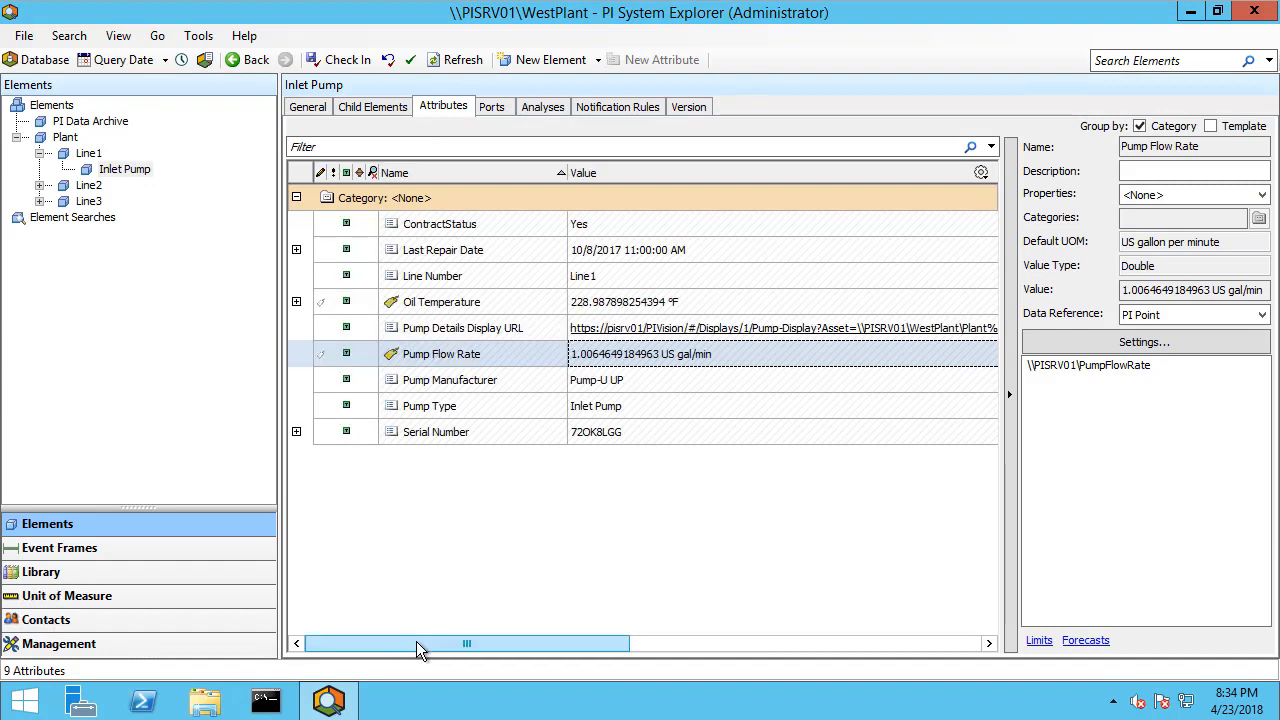
left_click(462, 327)
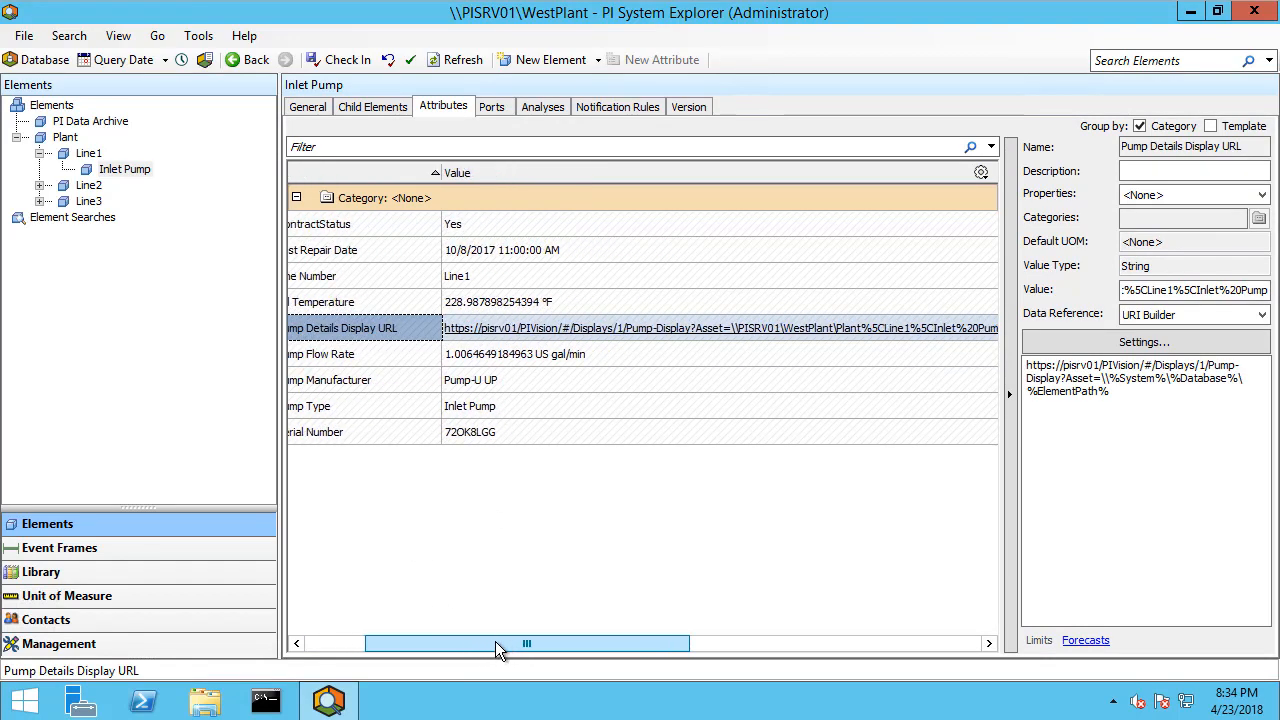
left_click_drag(500, 643, 540, 638)
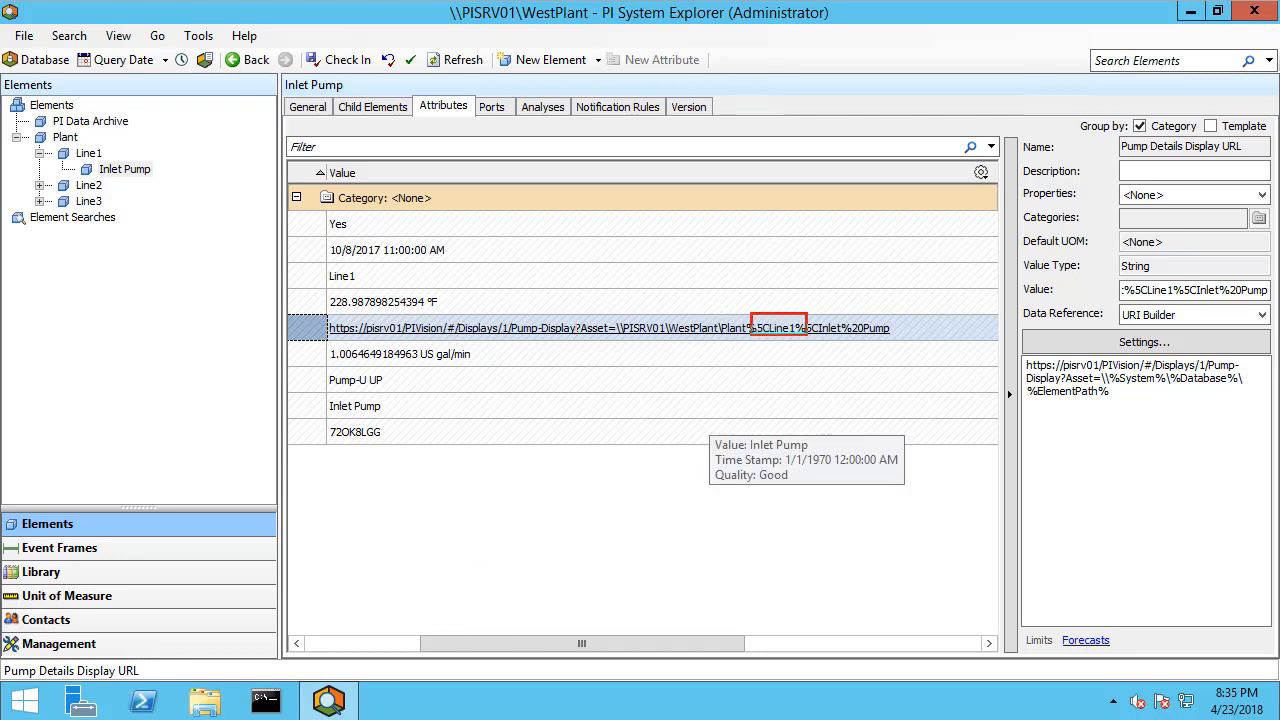
mouse_move(120, 190)
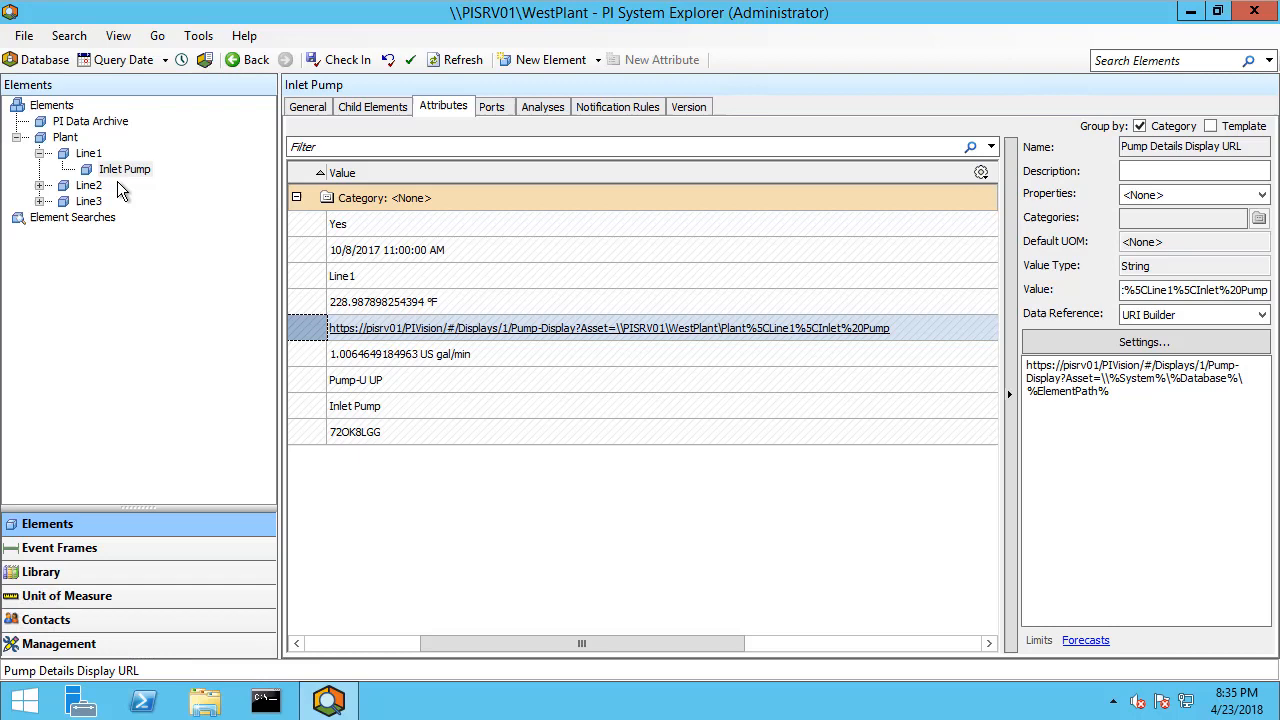
left_click(125, 201)
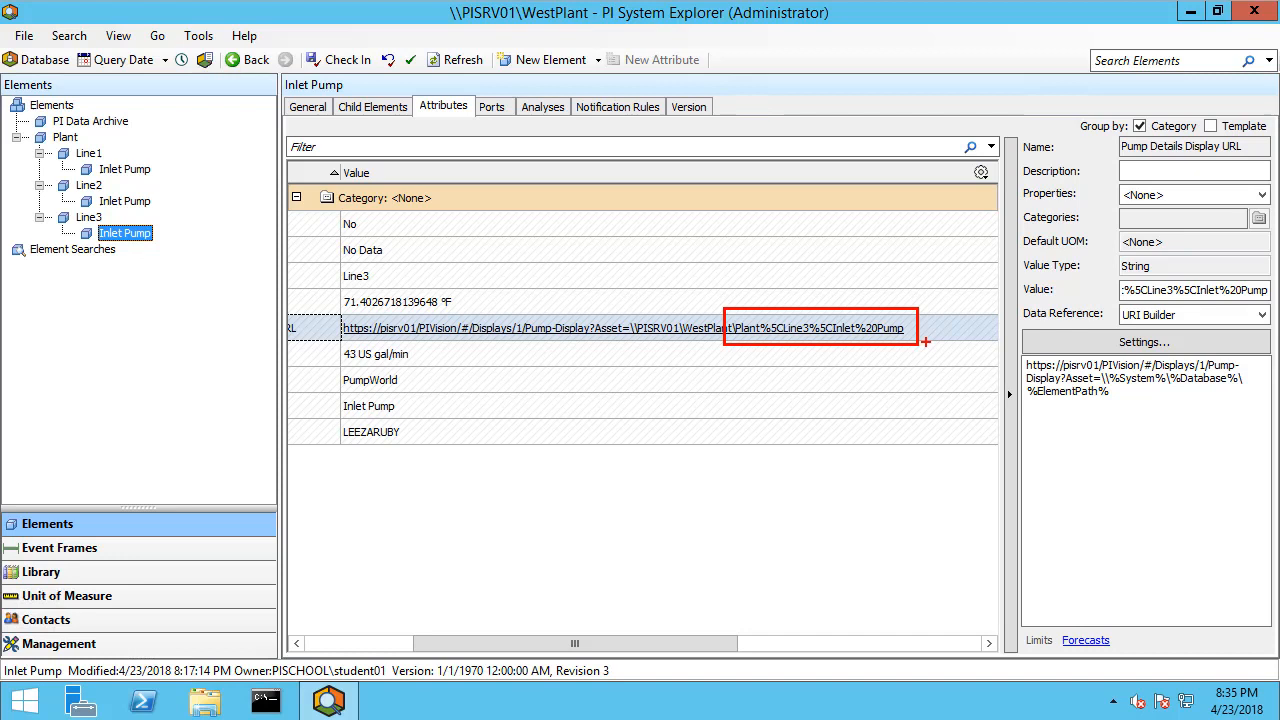
mouse_move(660, 412)
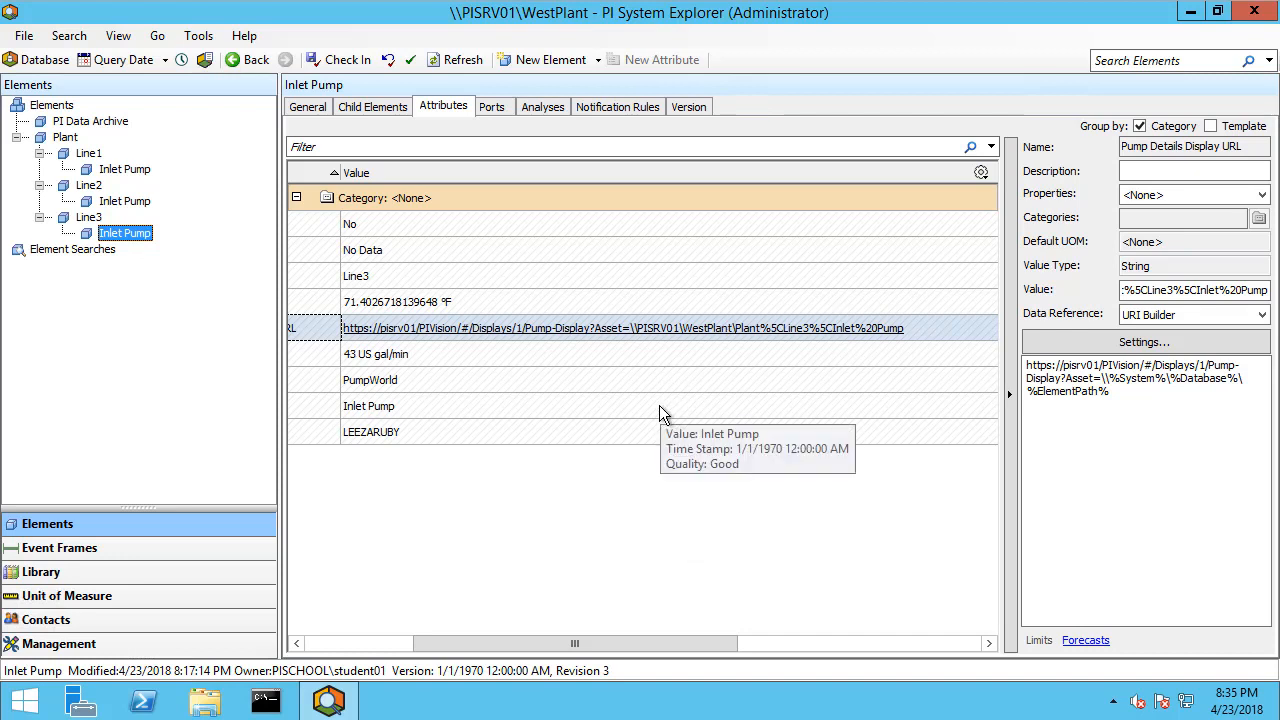
mouse_move(604, 138)
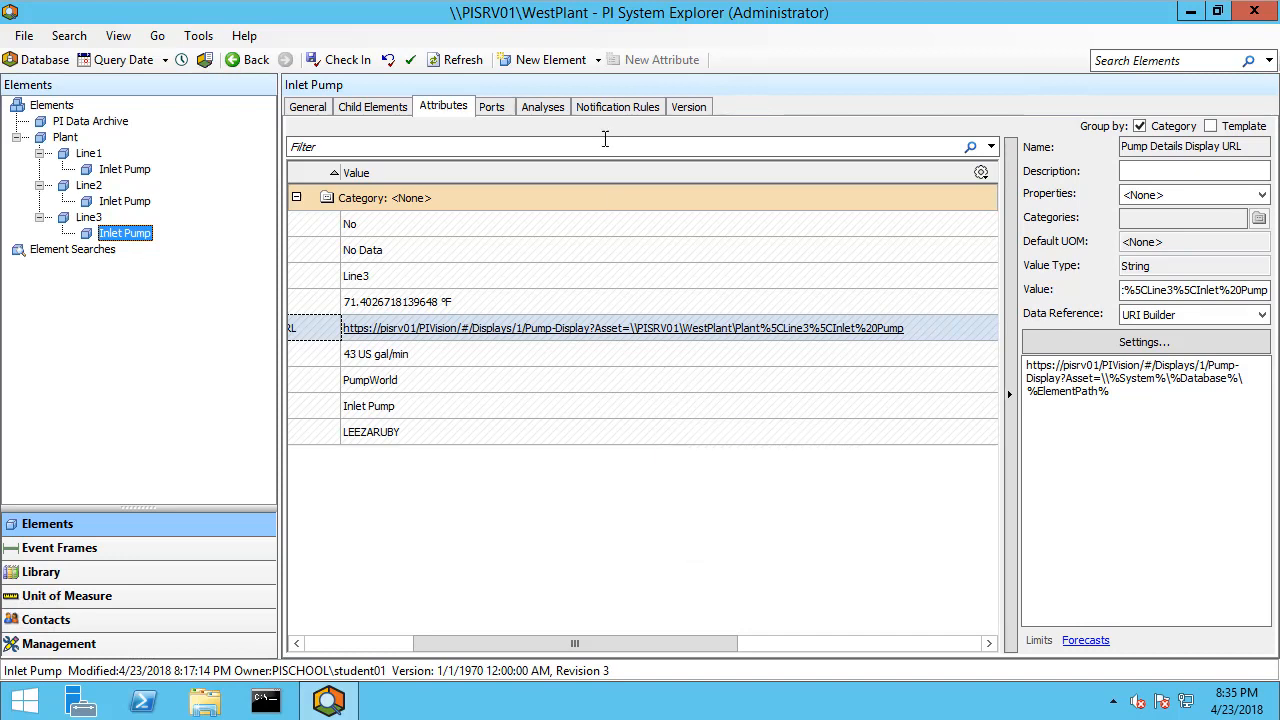
Create a new notification message format exposing Pump Details Display URL content fields
left_click(617, 106)
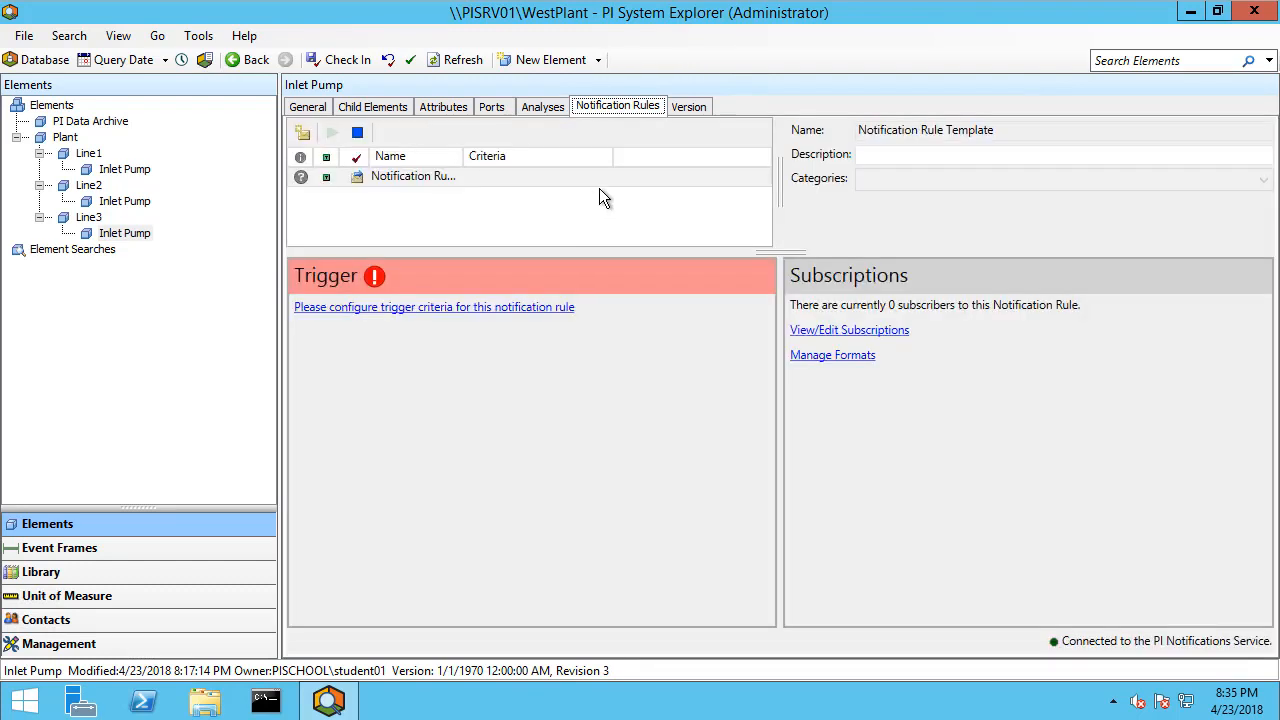
mouse_move(832, 355)
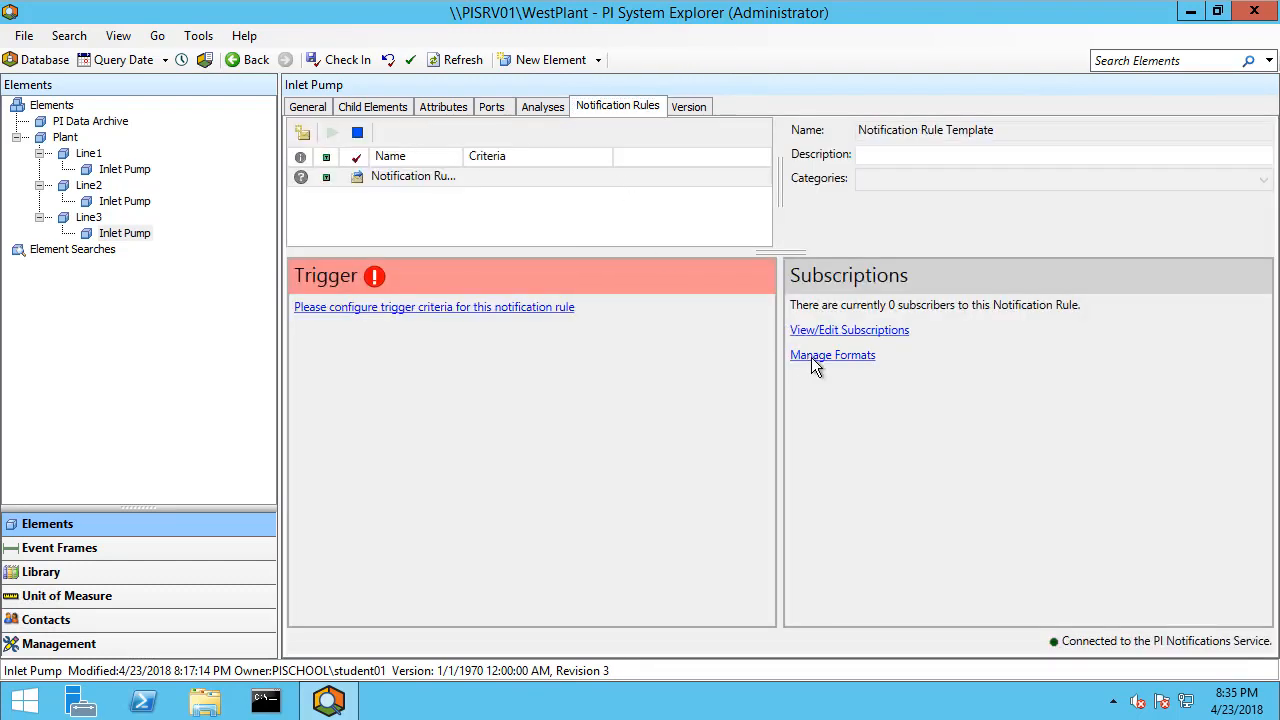
left_click(832, 355)
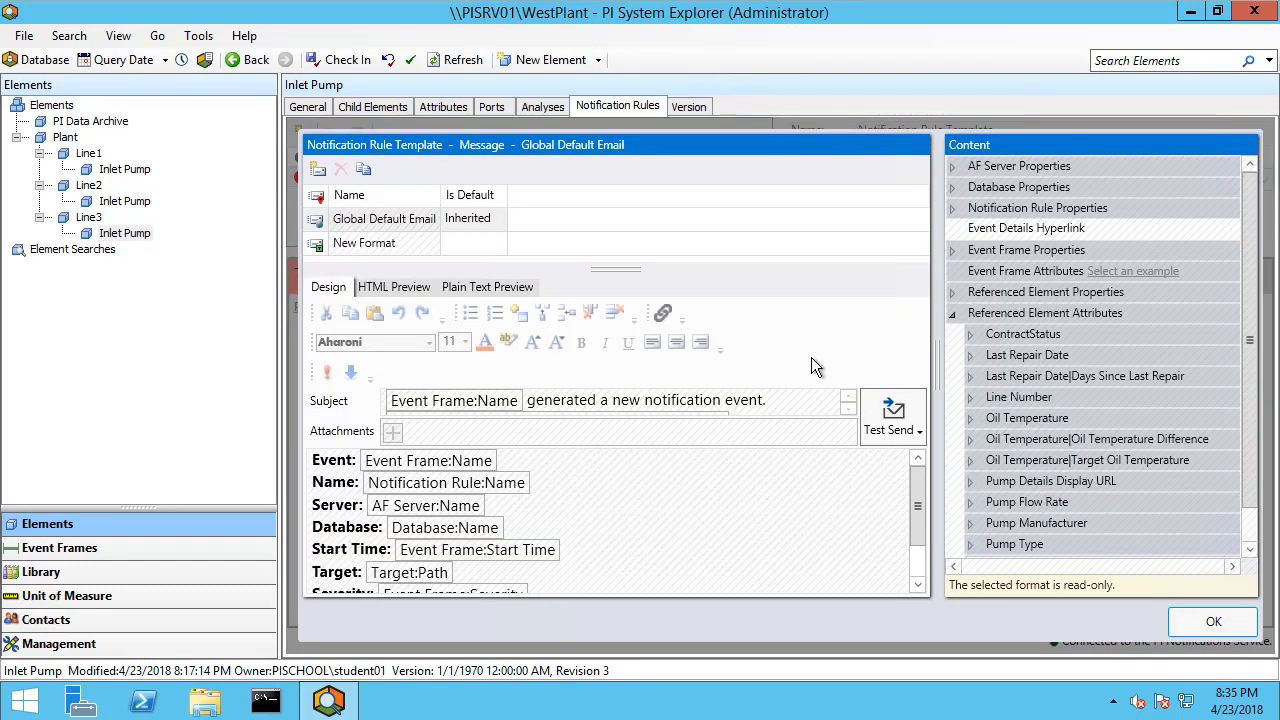
mouse_move(918, 505)
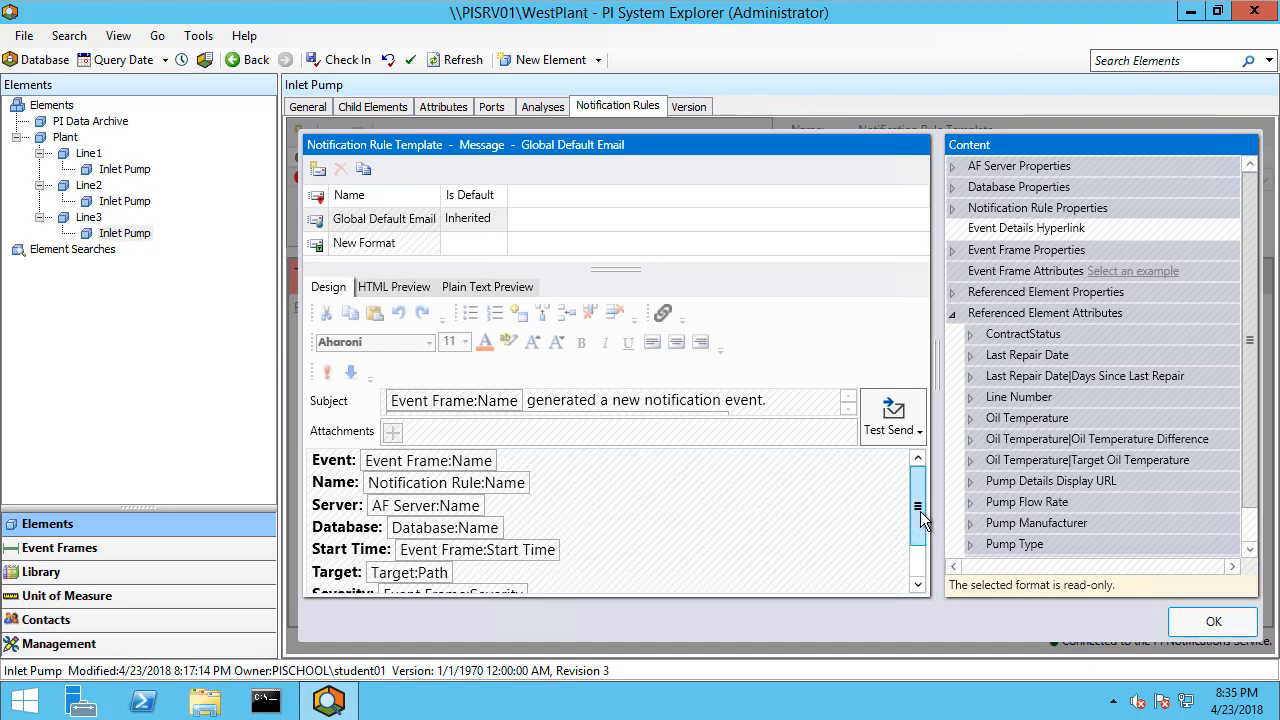
scroll("down", 3)
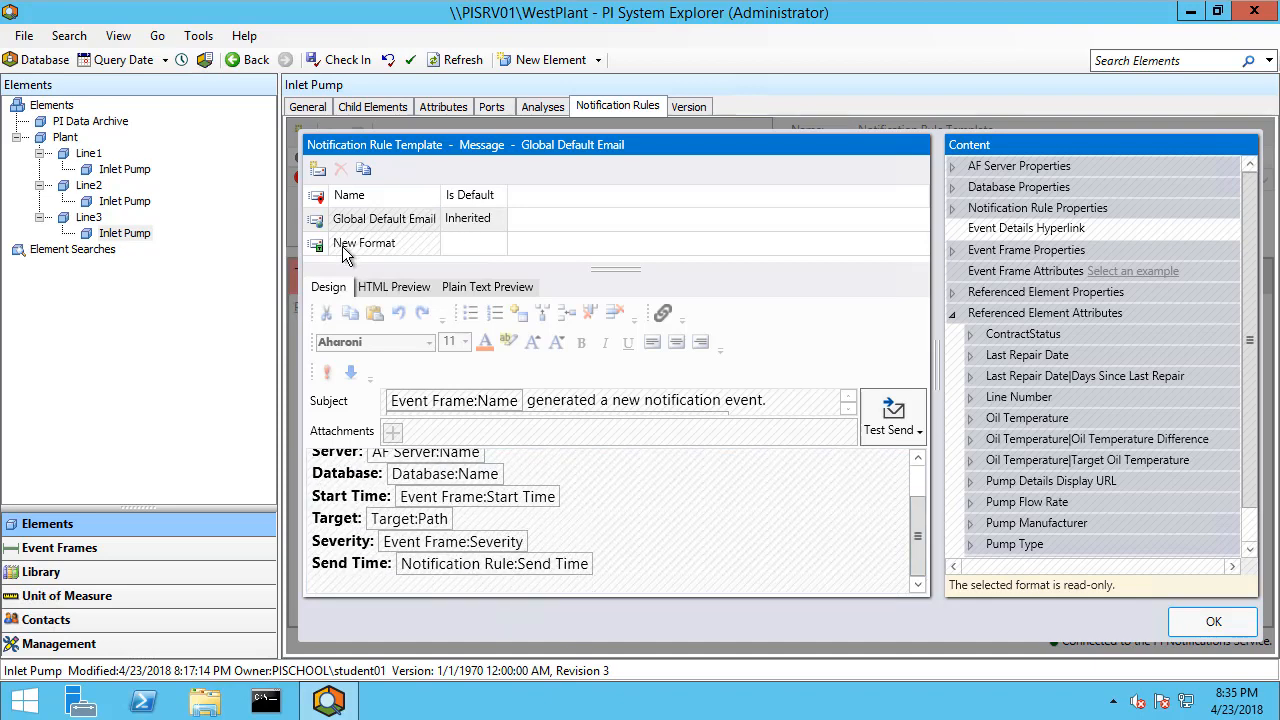
left_click(364, 242)
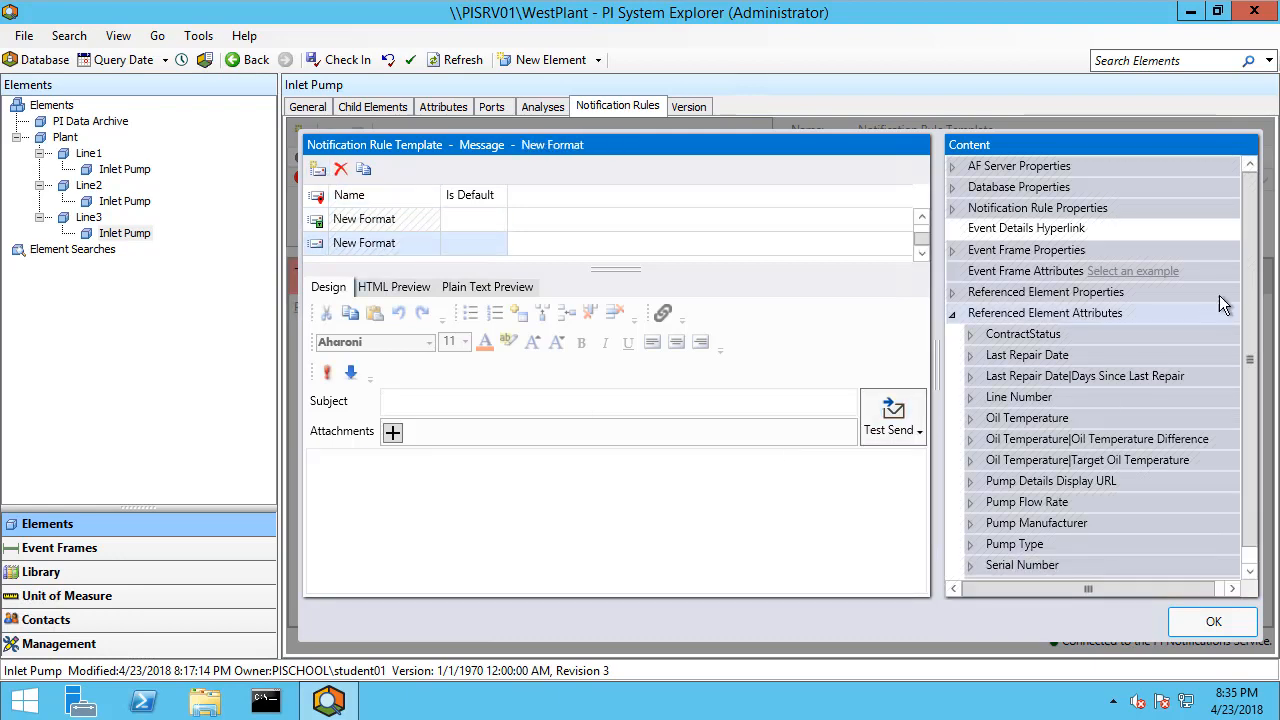
left_click(971, 481)
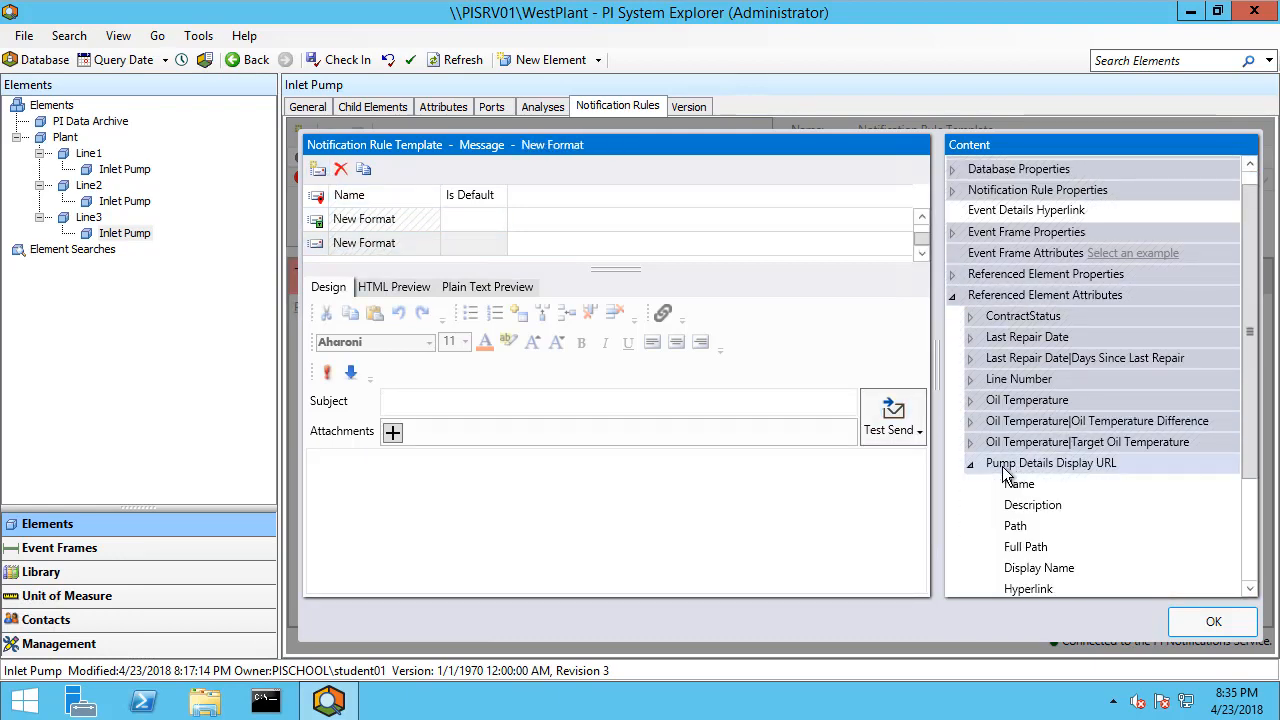
scroll("down", 3)
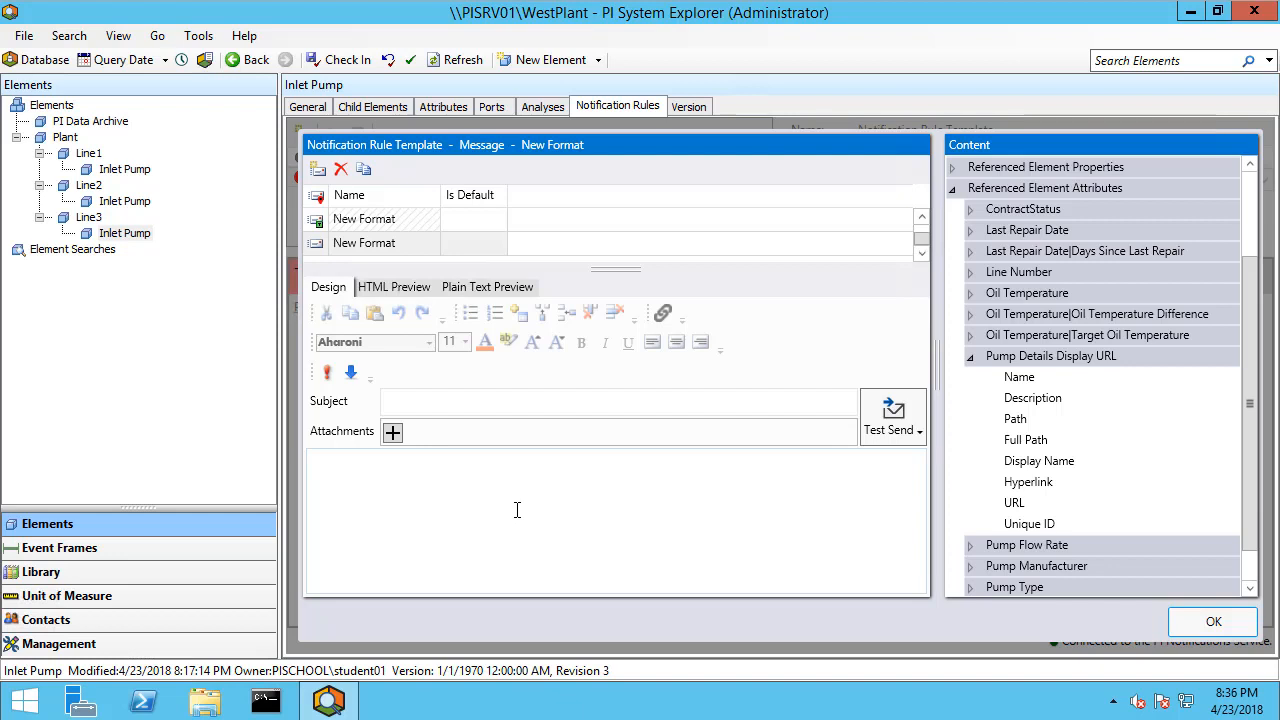
mouse_move(1125, 629)
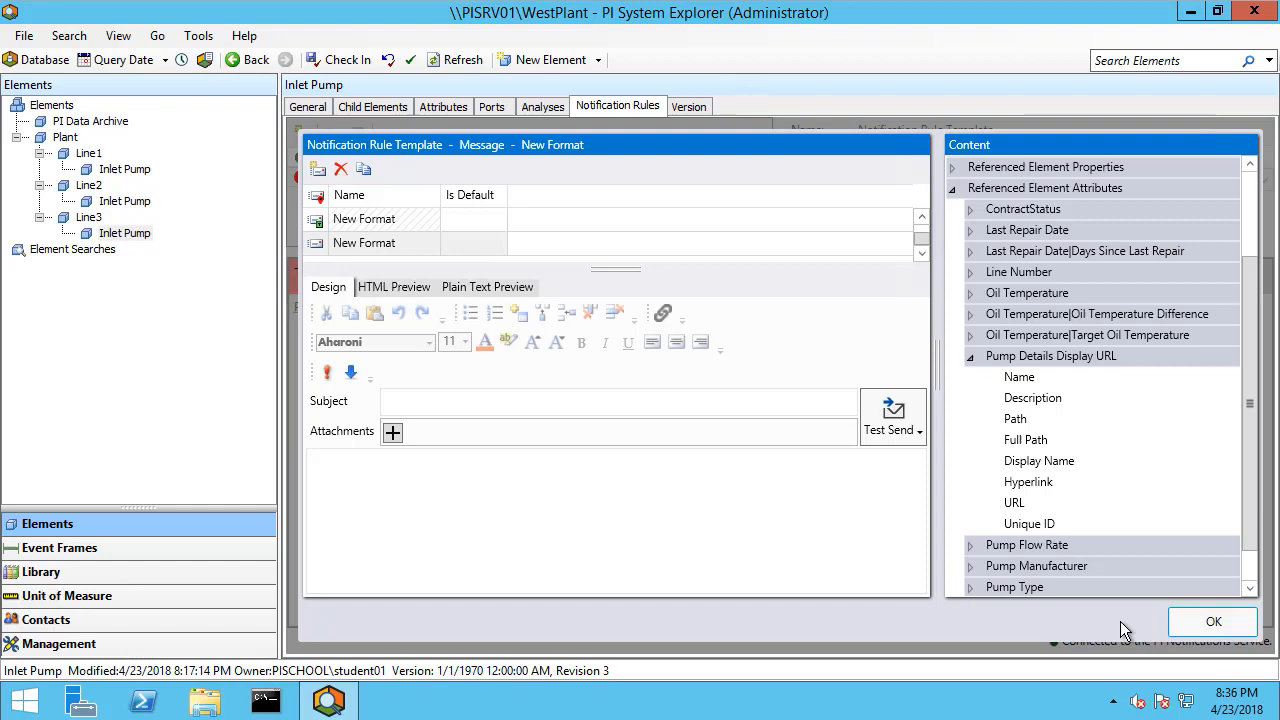
left_click(1213, 621)
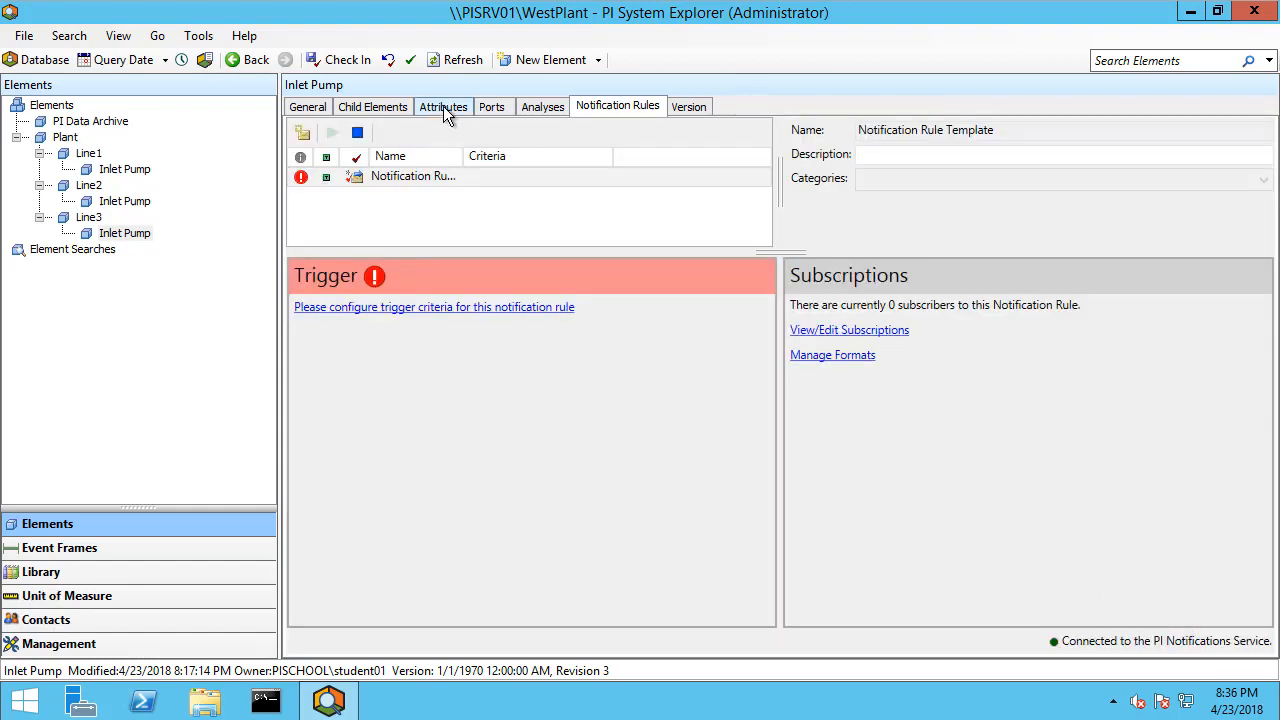
Show the Line3 Inlet Pump's attributes and switch to the web browser
left_click(443, 106)
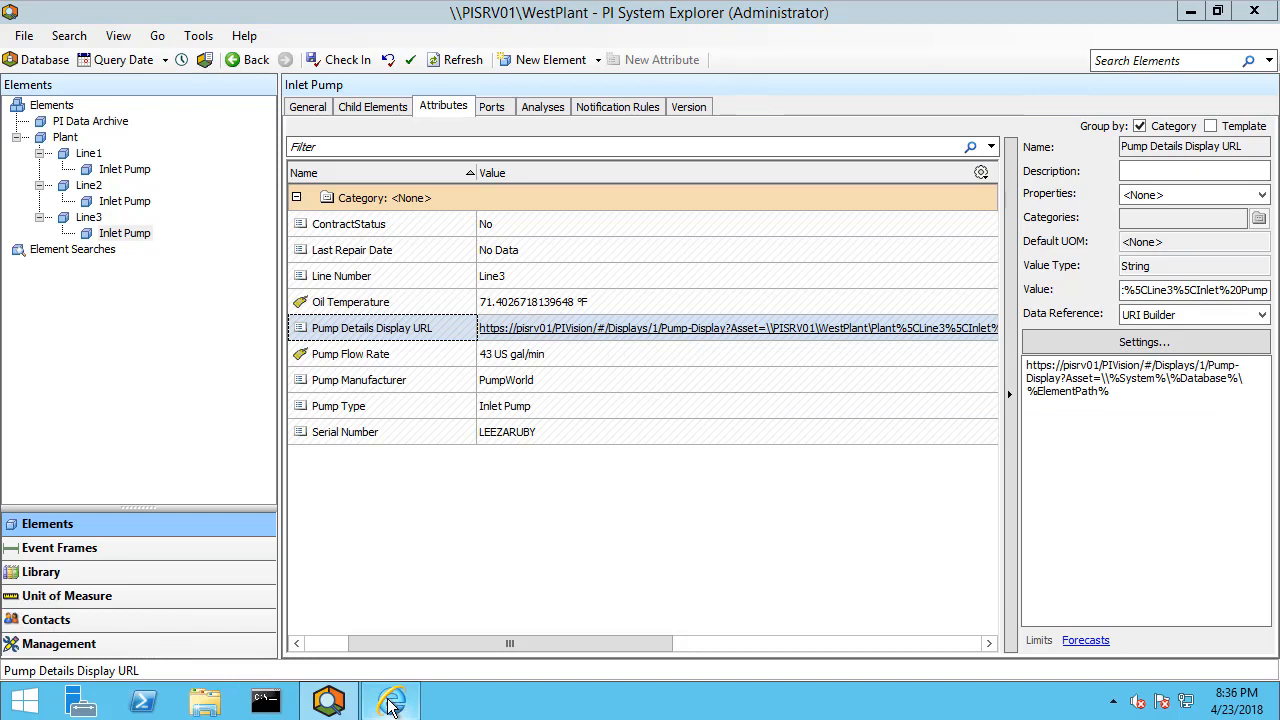
left_click(391, 700)
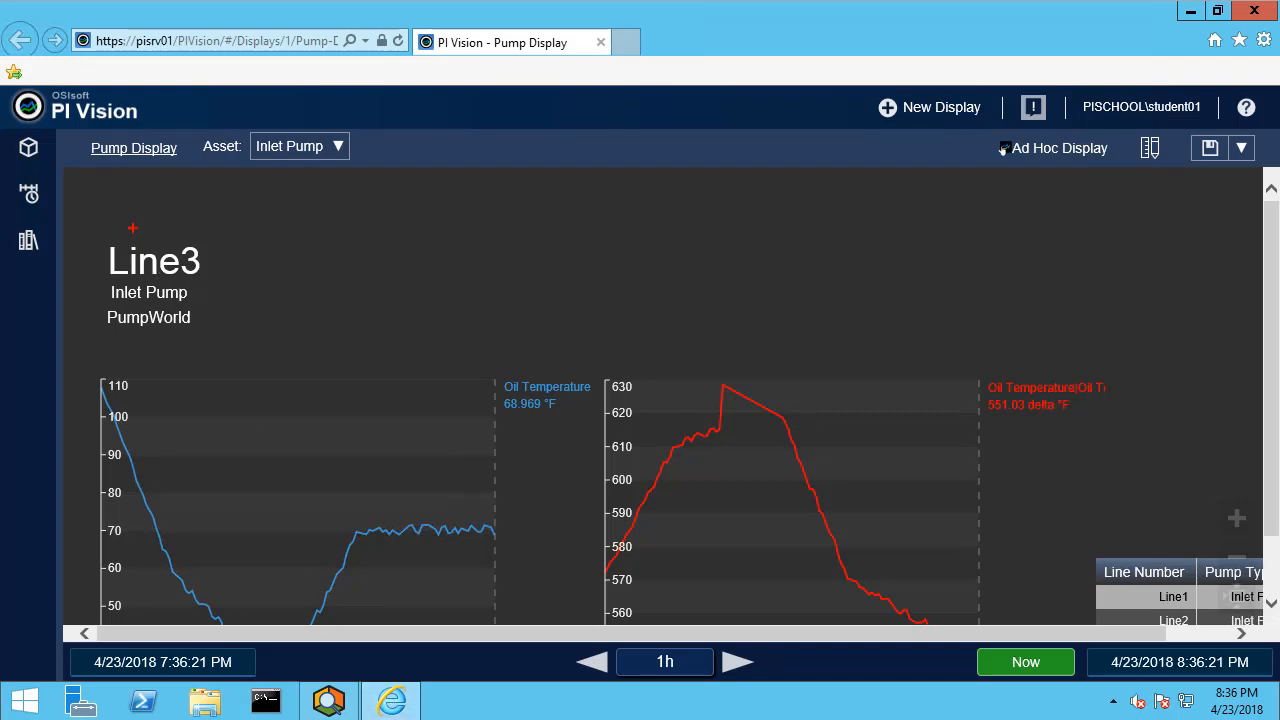
After viewing the Line3 Pump Display, return to PI System Explorer
left_click(154, 280)
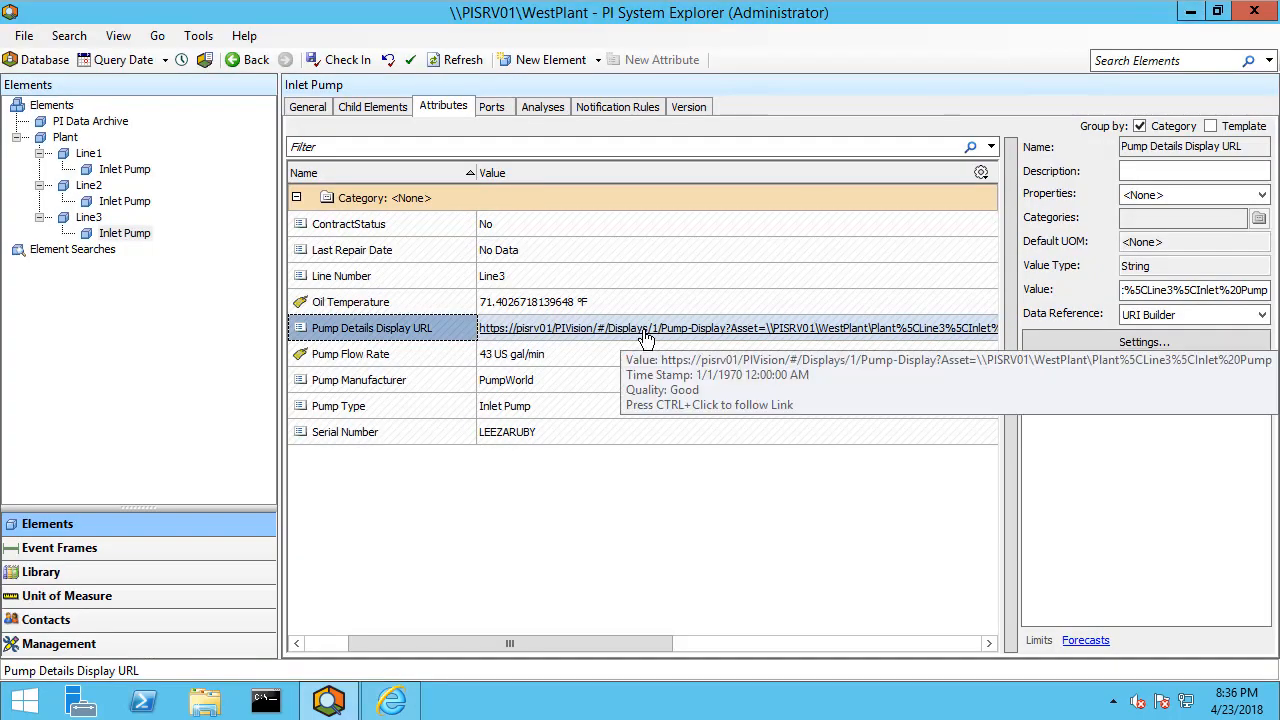
Copy the Pump Details Display URL cell value via Copy Cell
right_click(640, 328)
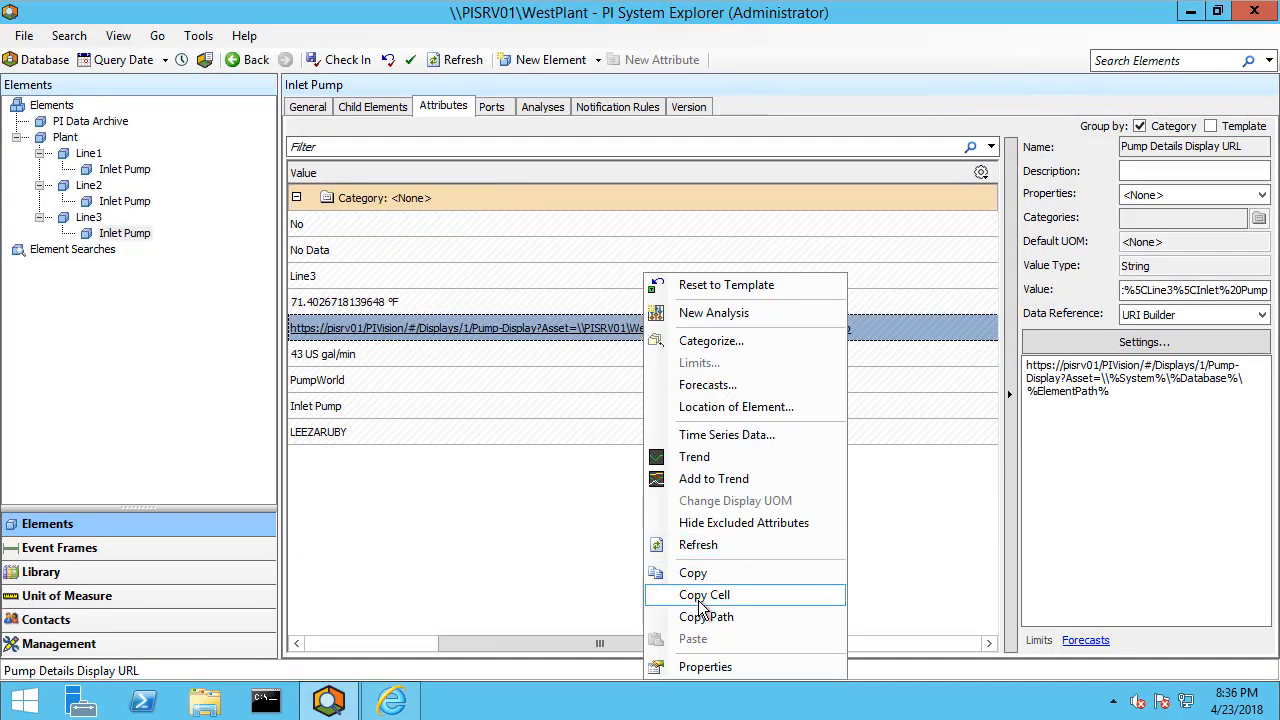
left_click(704, 594)
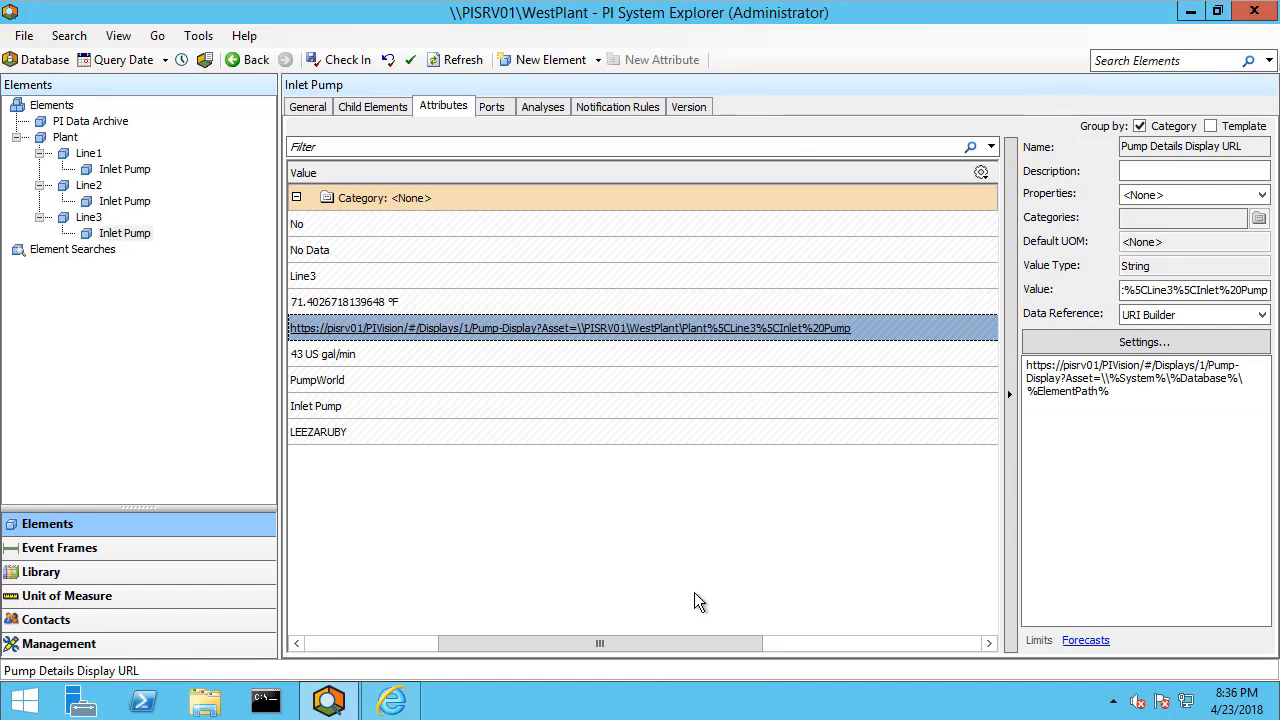